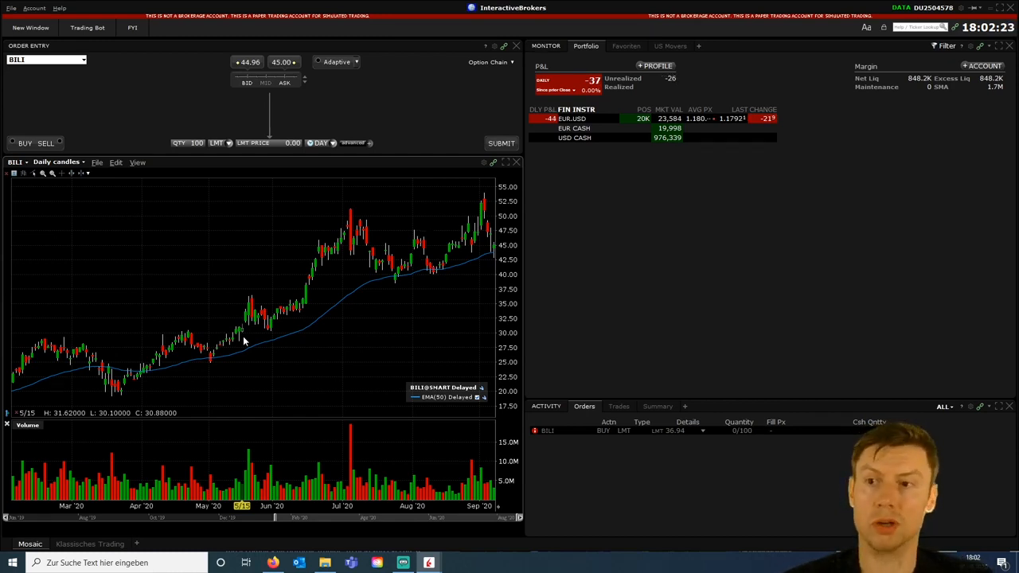
pyautogui.moveTo(167, 307)
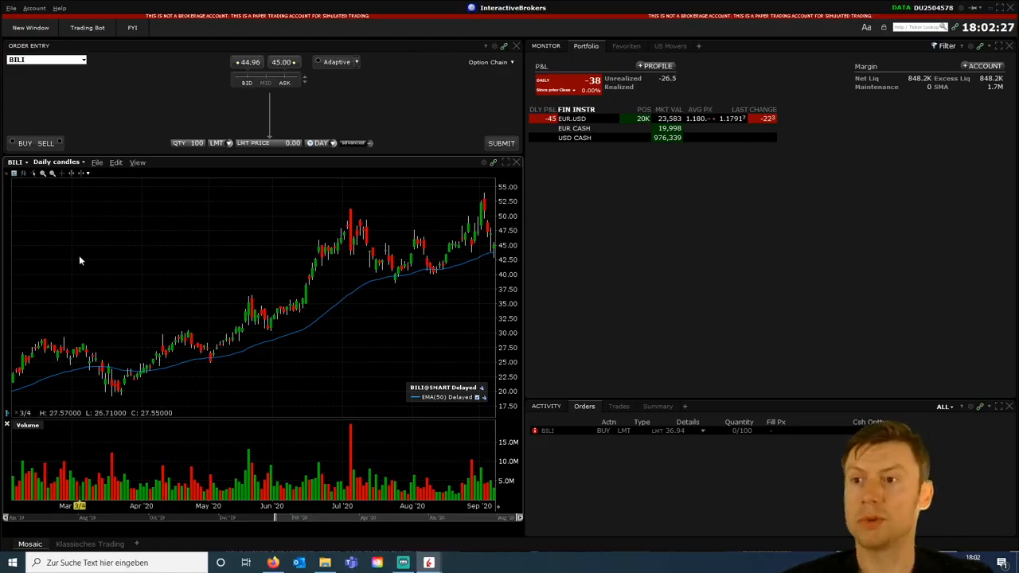
# Step: Launch the OptionTrader tool for BILI from the New Window tool list
pyautogui.click(31, 28)
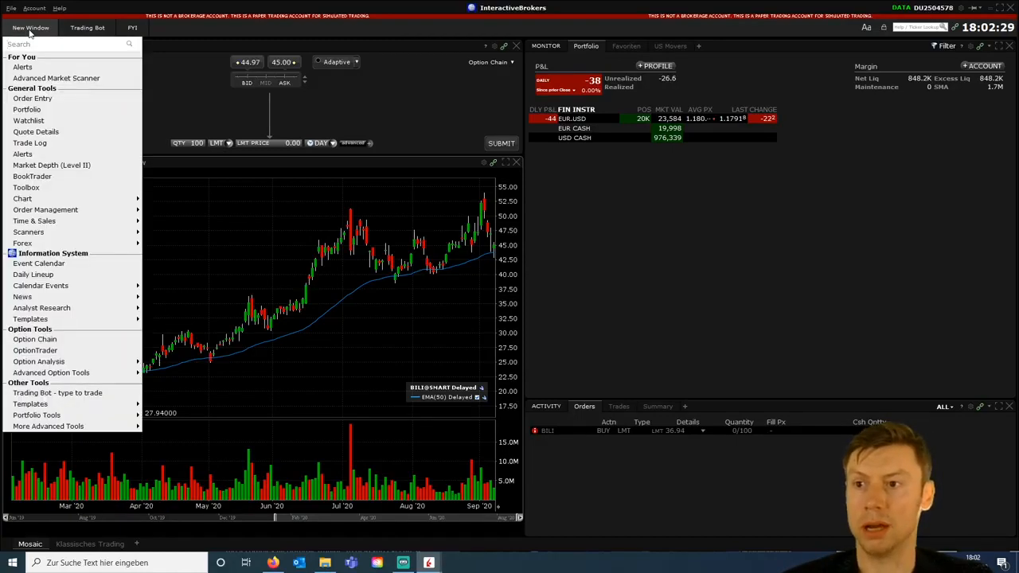
pyautogui.moveTo(35, 339)
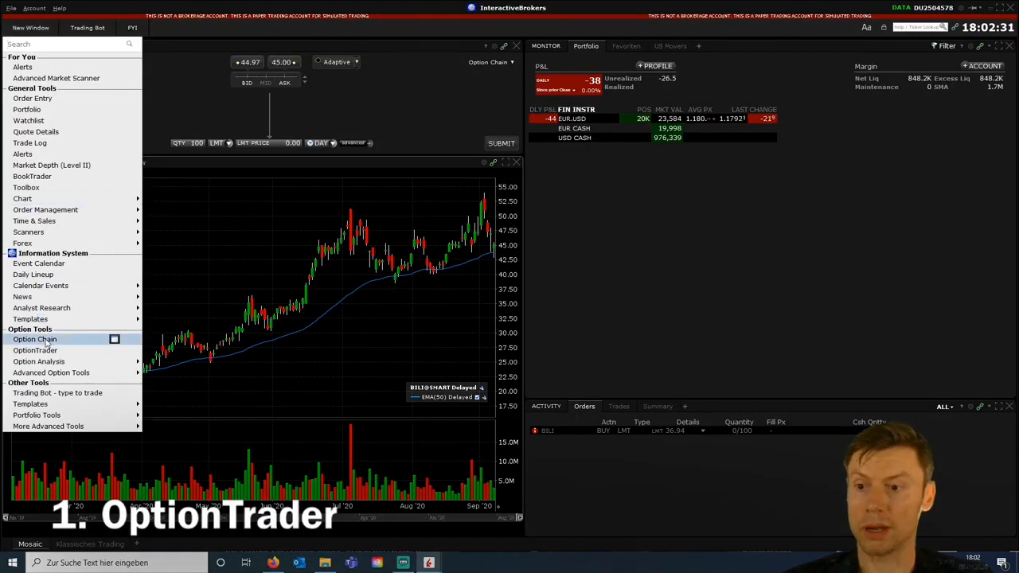
pyautogui.moveTo(35, 351)
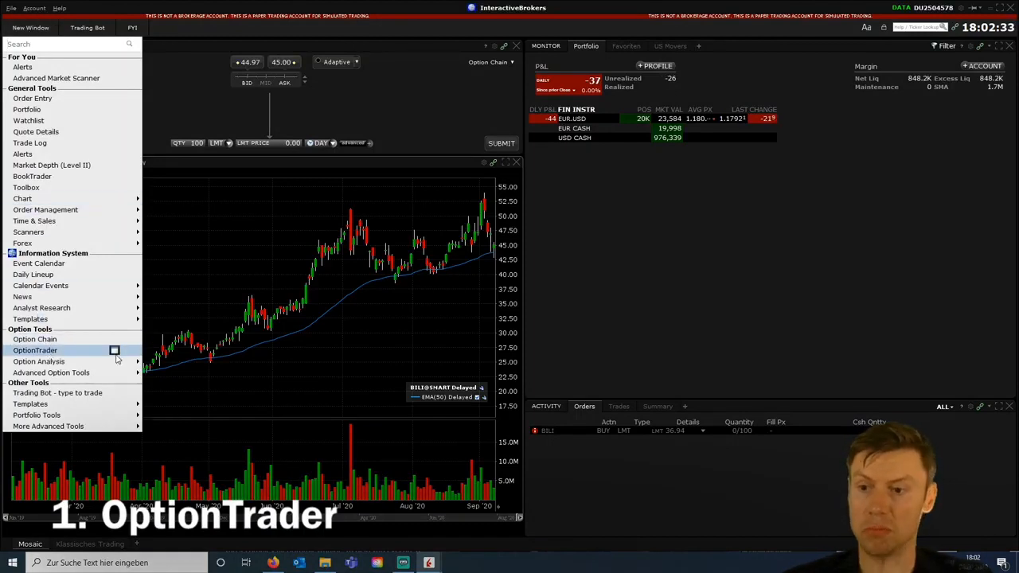
pyautogui.click(35, 350)
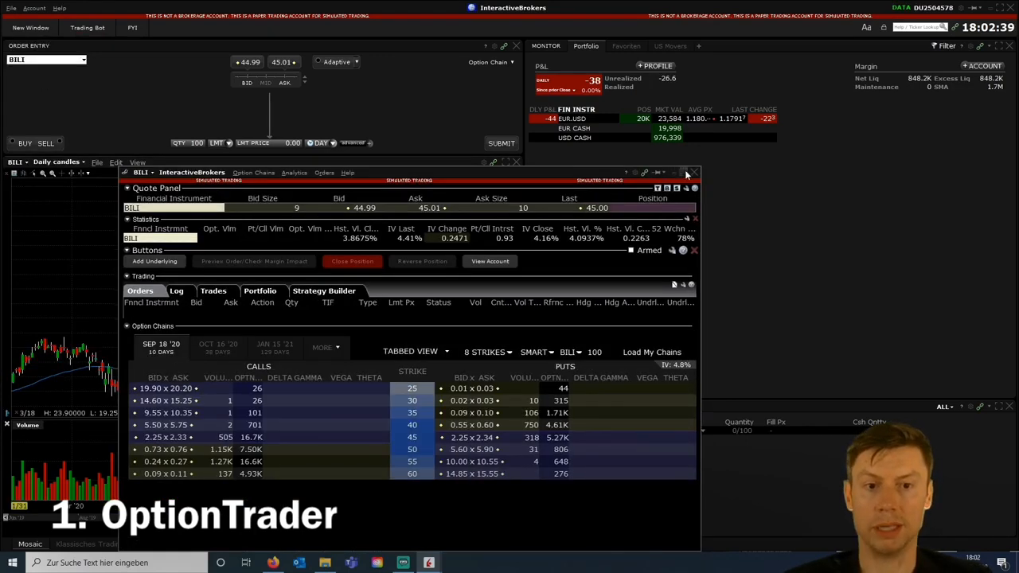
# Step: Maximize OptionTrader and display BILI's Oct 16 '20 option chain
pyautogui.click(678, 173)
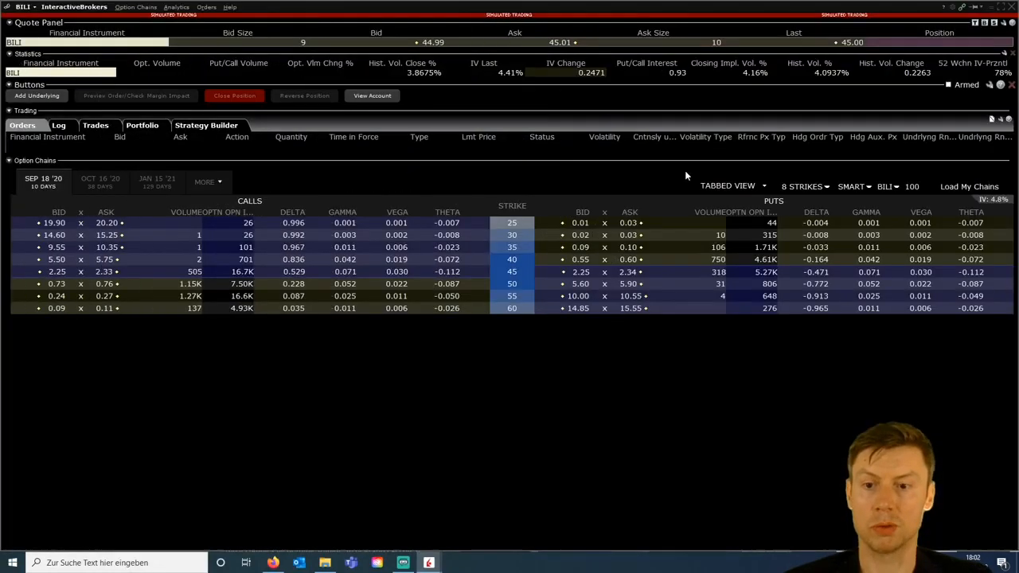
pyautogui.click(101, 181)
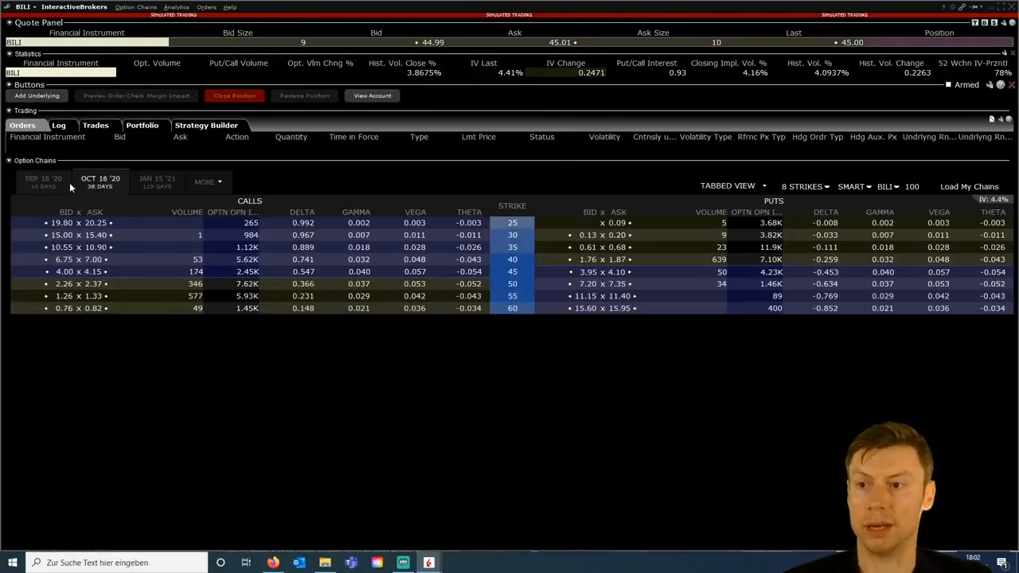
pyautogui.click(43, 182)
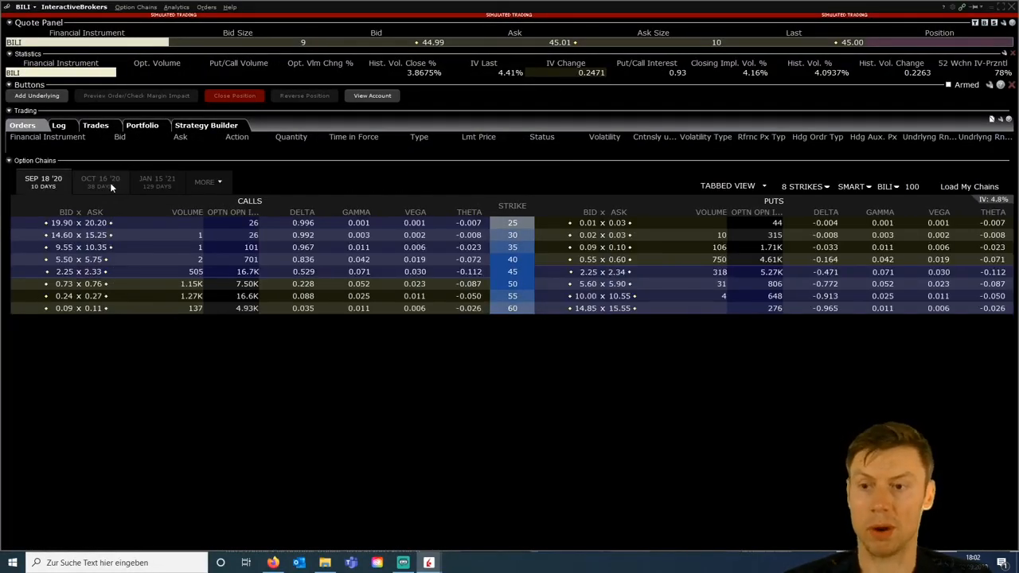
pyautogui.click(100, 182)
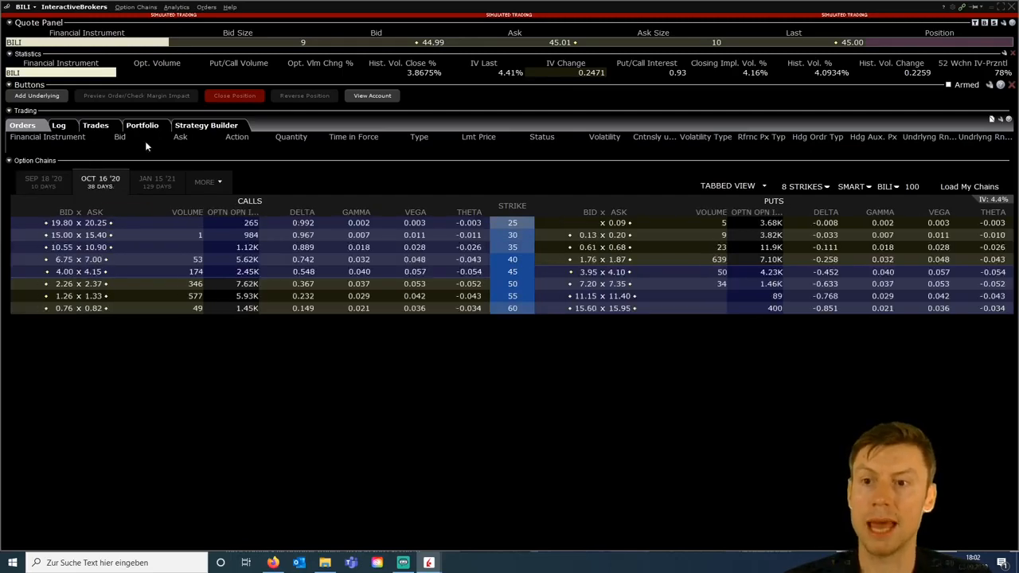
# Step: Open the empty Strategy Builder and dismiss the column options popup
pyautogui.click(206, 125)
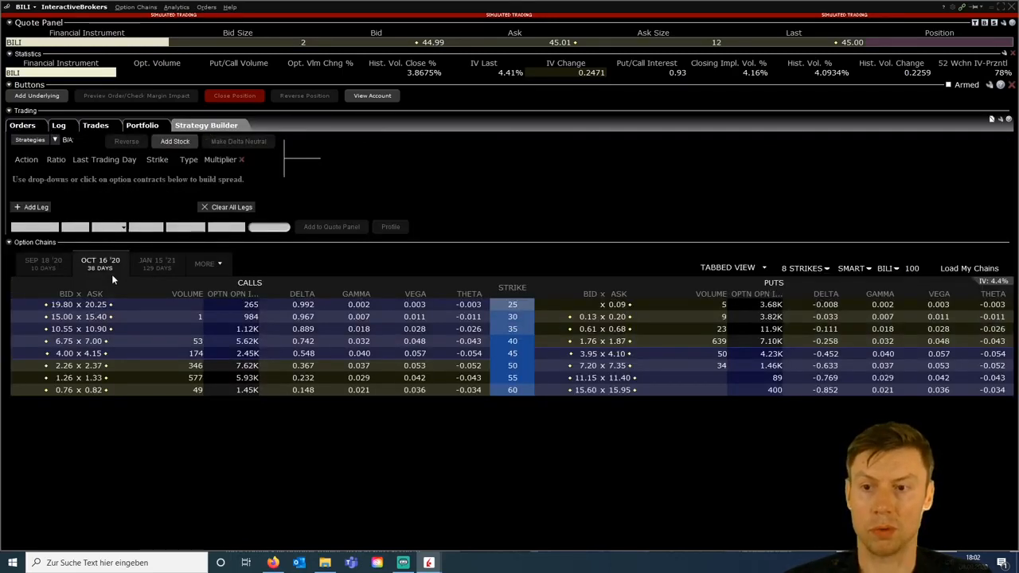
pyautogui.moveTo(95, 293)
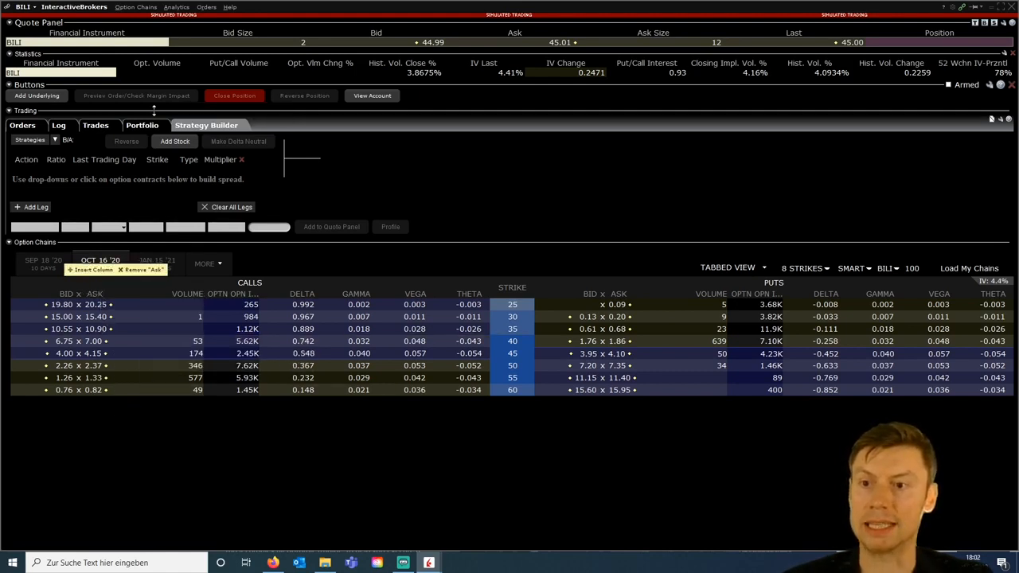
pyautogui.click(141, 125)
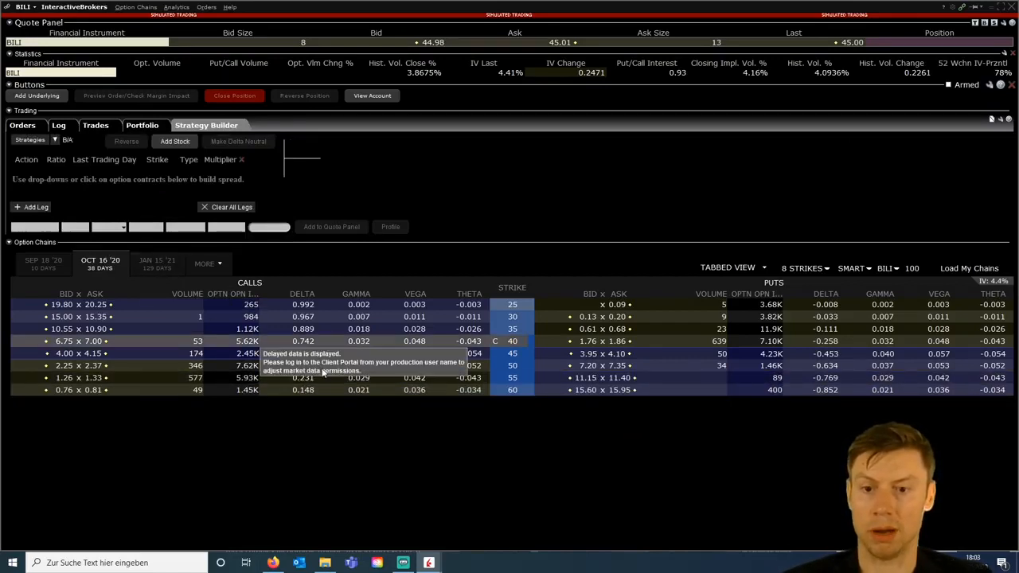
pyautogui.click(619, 341)
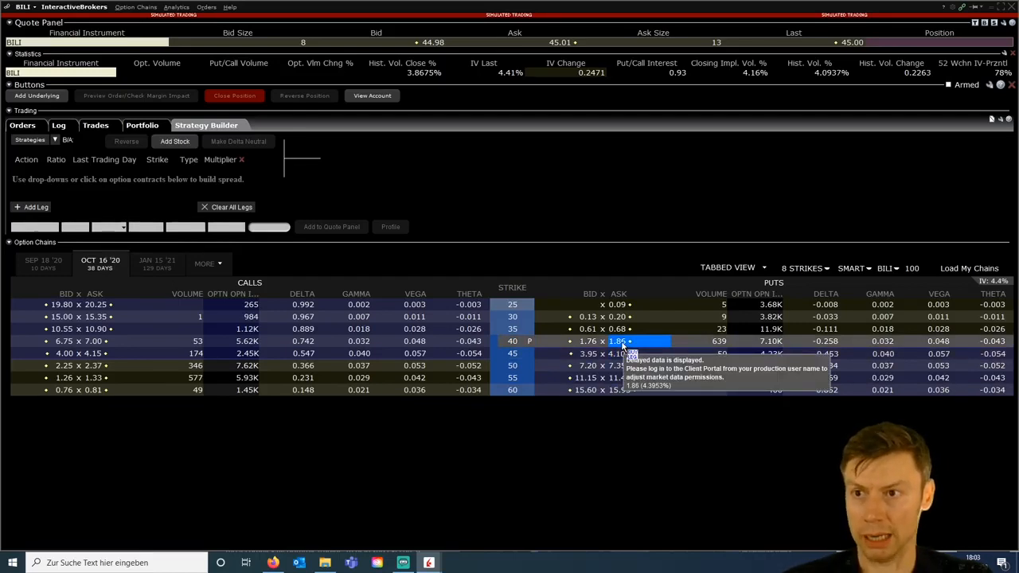
# Step: Buy the Oct 40 put, sell the Oct 35 put, and set limit price 1.17
pyautogui.click(588, 329)
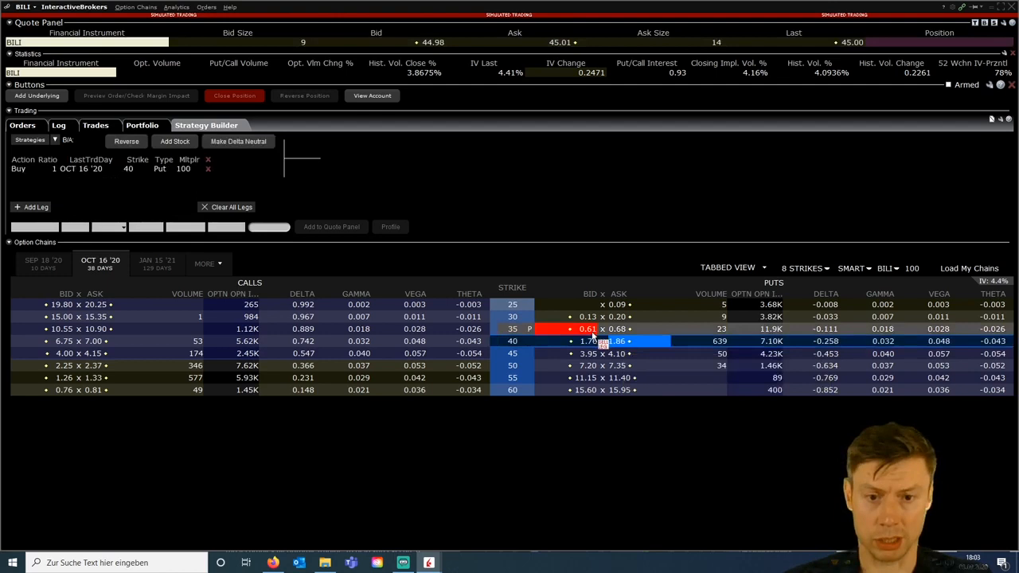
pyautogui.click(587, 329)
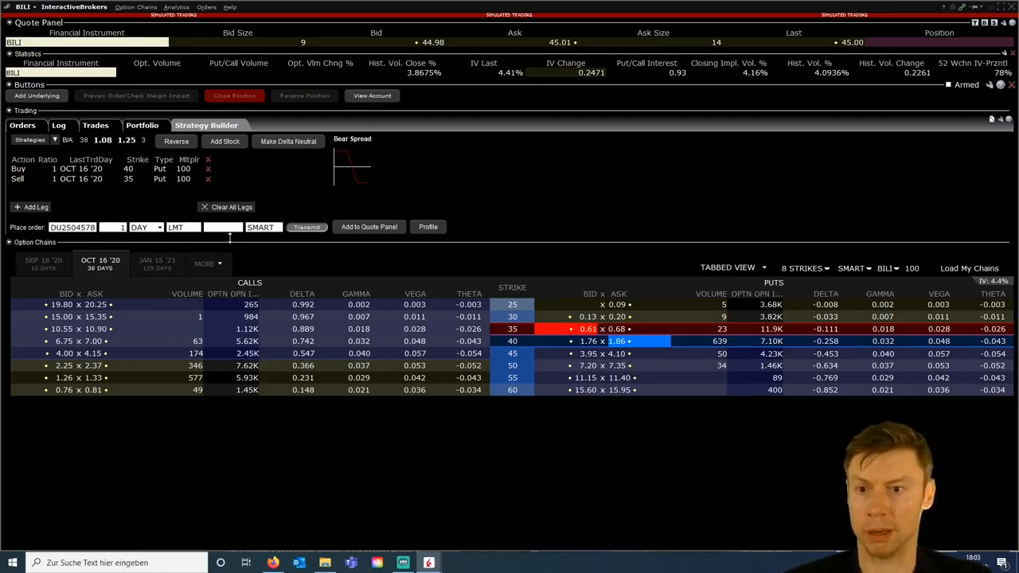
pyautogui.click(223, 227)
pyautogui.write('1.17')
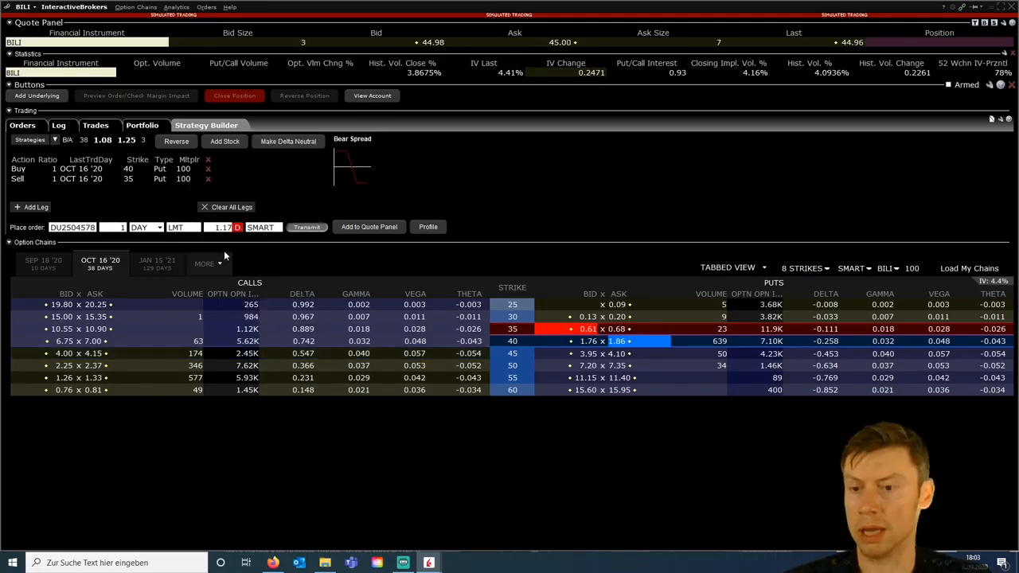
pyautogui.moveTo(207, 263)
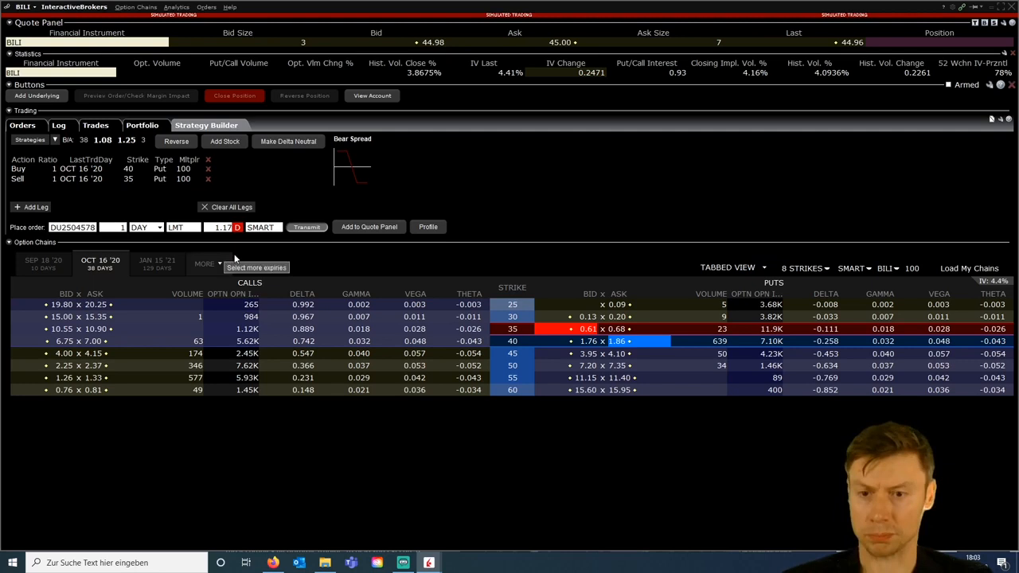
pyautogui.moveTo(278, 252)
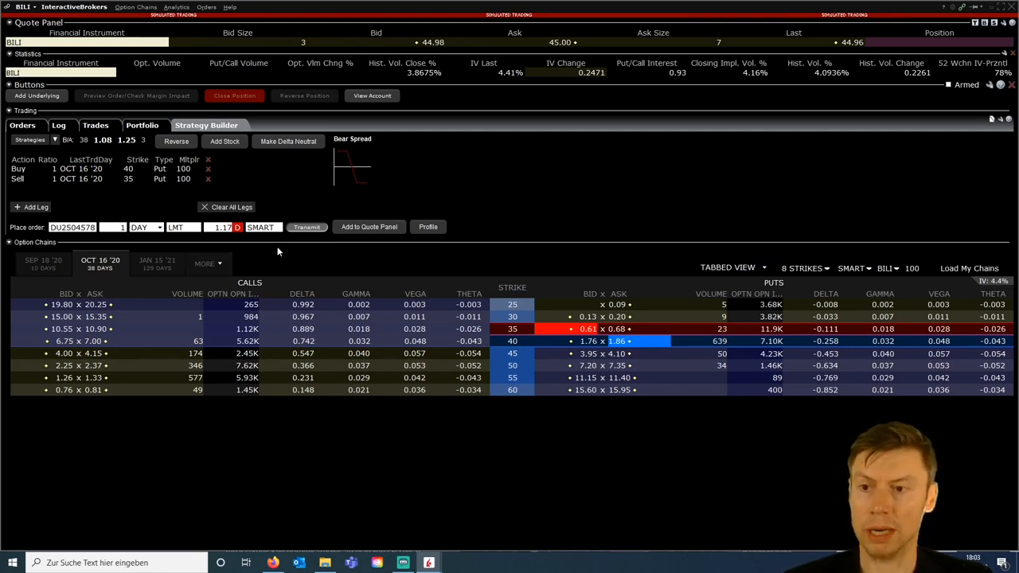
pyautogui.moveTo(364, 236)
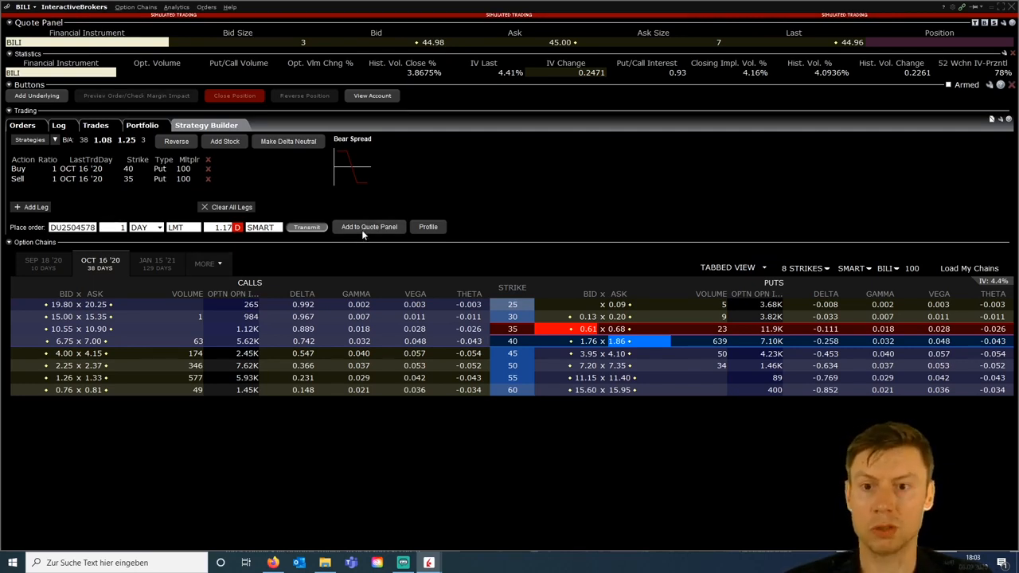
# Step: Add the BILI Oct 40/35 bear put spread and its legs to the quote panel
pyautogui.click(368, 227)
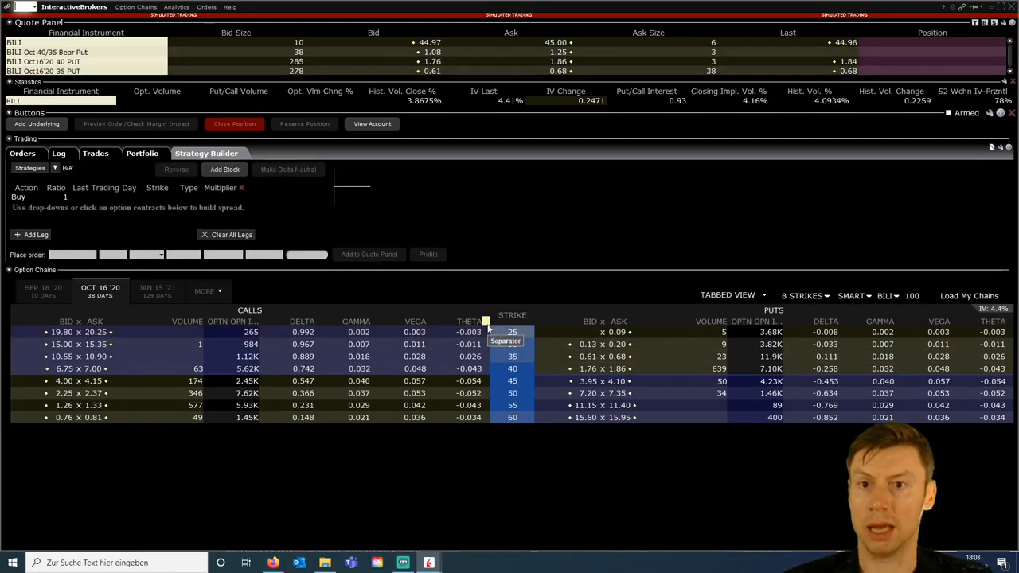
pyautogui.moveTo(497, 332)
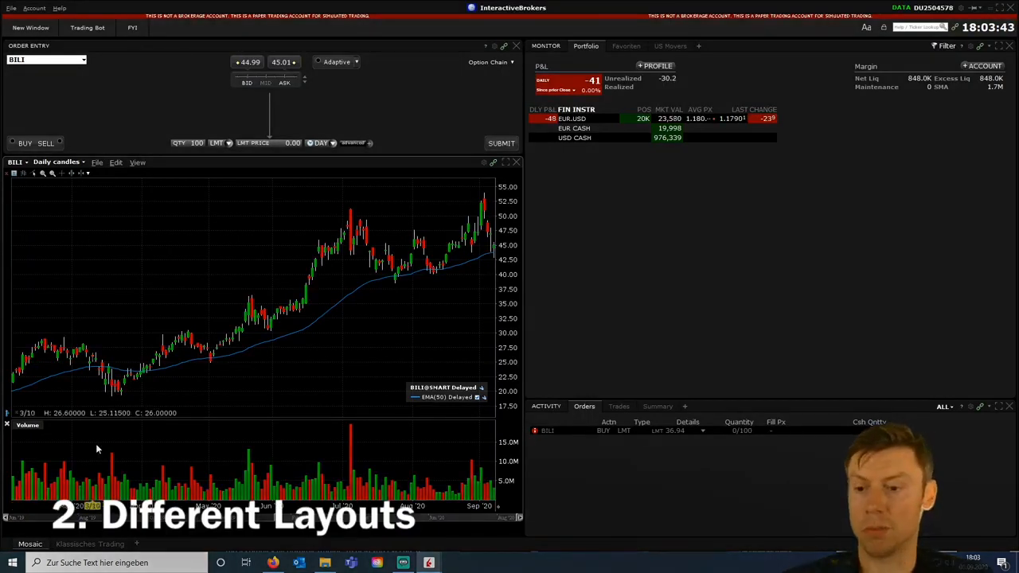
pyautogui.click(136, 544)
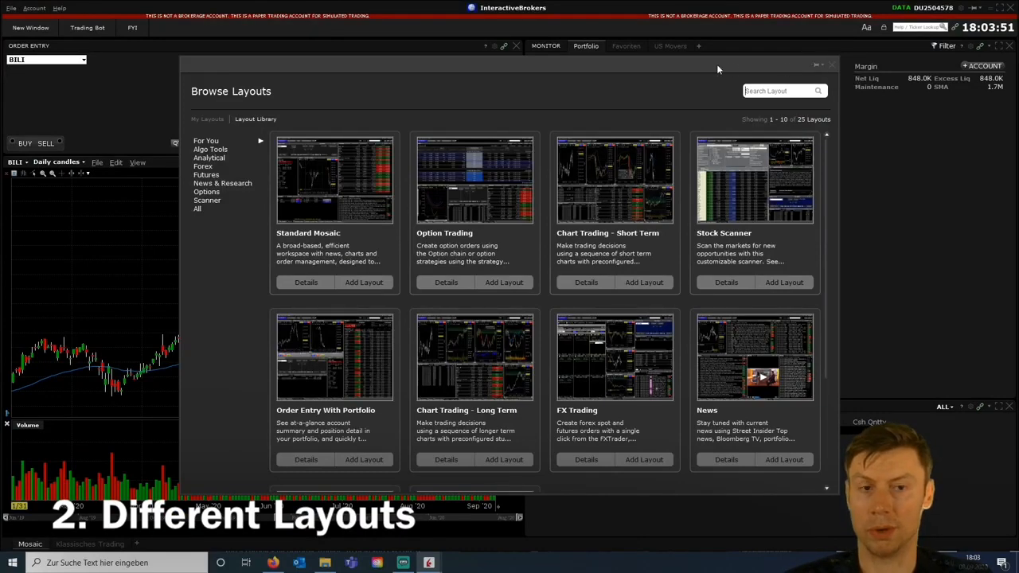
pyautogui.click(833, 65)
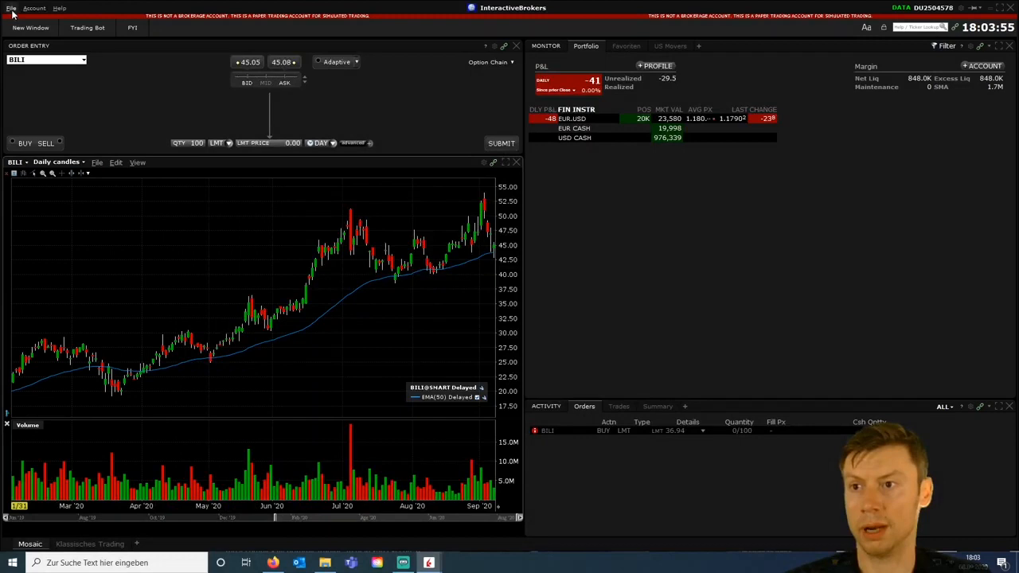
# Step: Open the Layout Library and scroll down to the Markets and Book Trading templates
pyautogui.click(11, 8)
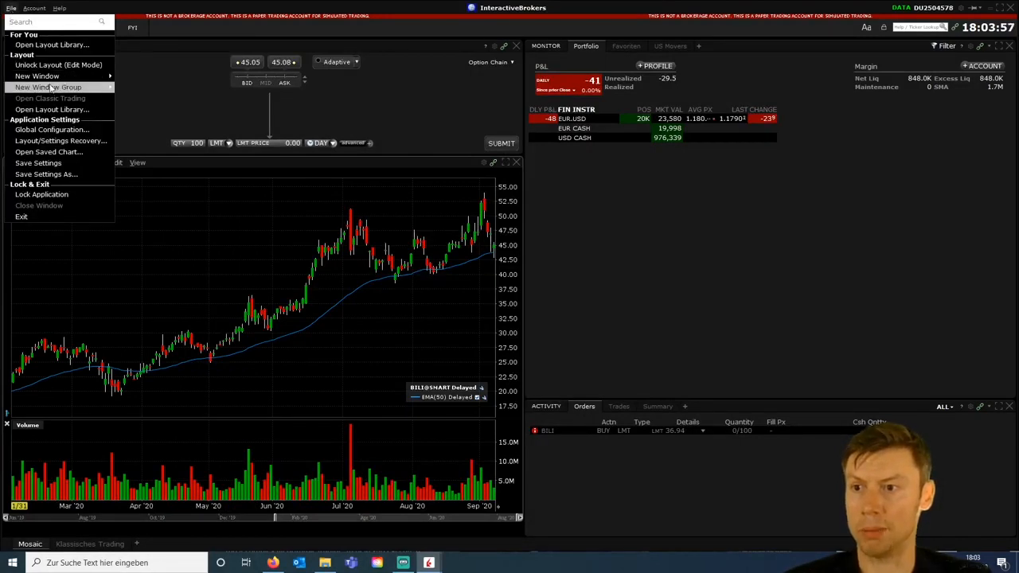
pyautogui.moveTo(61, 141)
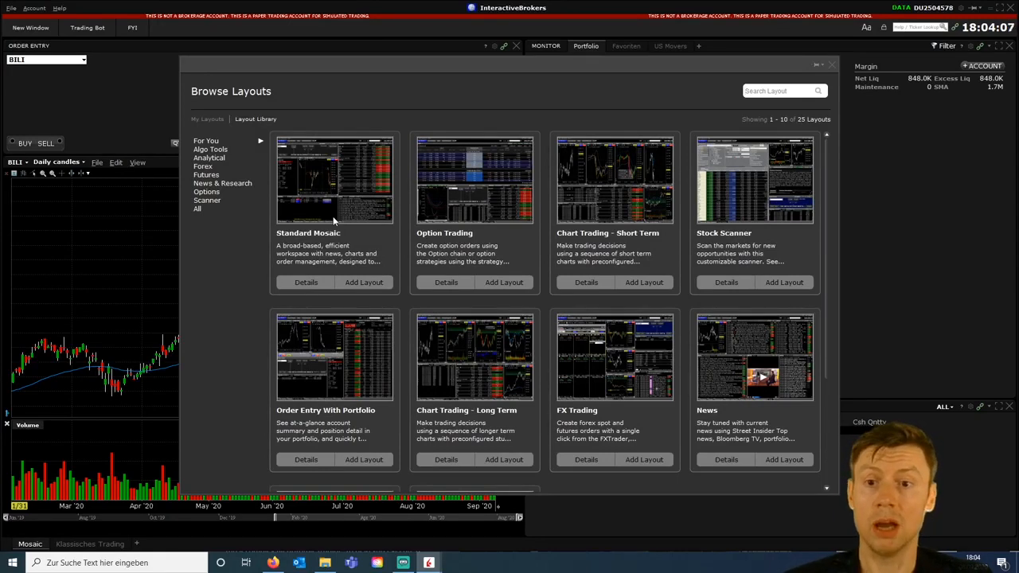
pyautogui.moveTo(255, 261)
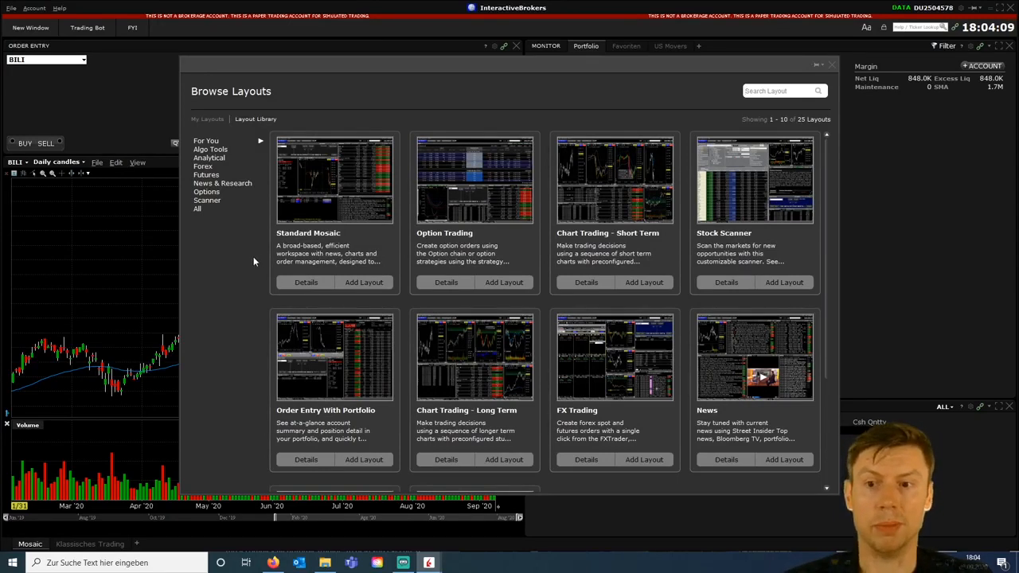
pyautogui.moveTo(228, 260)
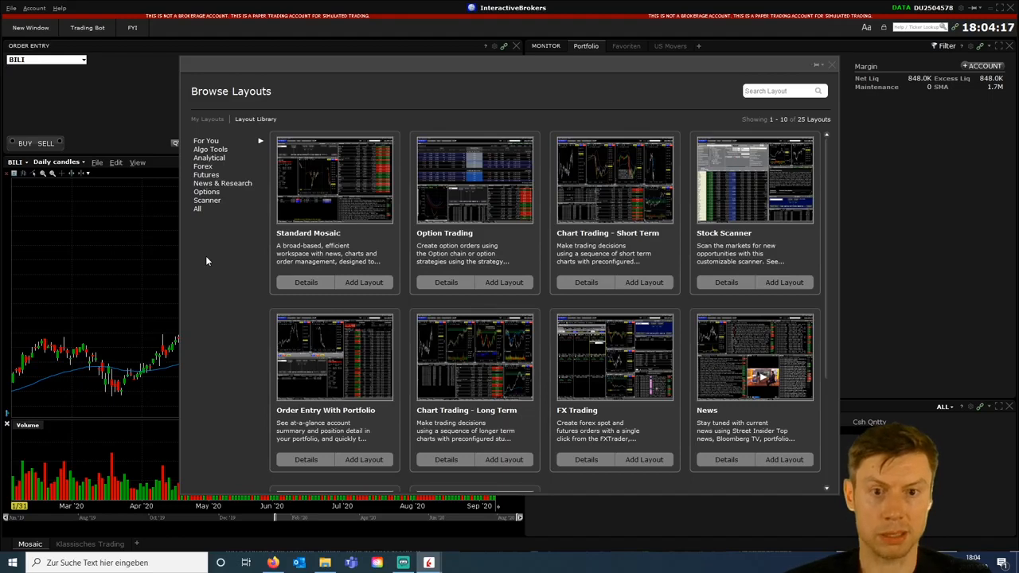
pyautogui.moveTo(513, 298)
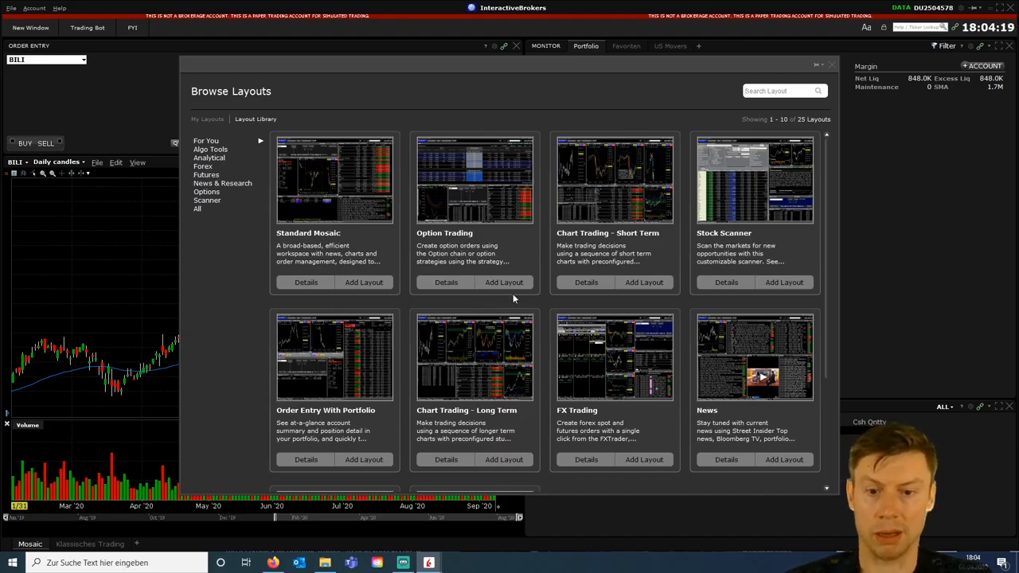
pyautogui.scroll(-3)
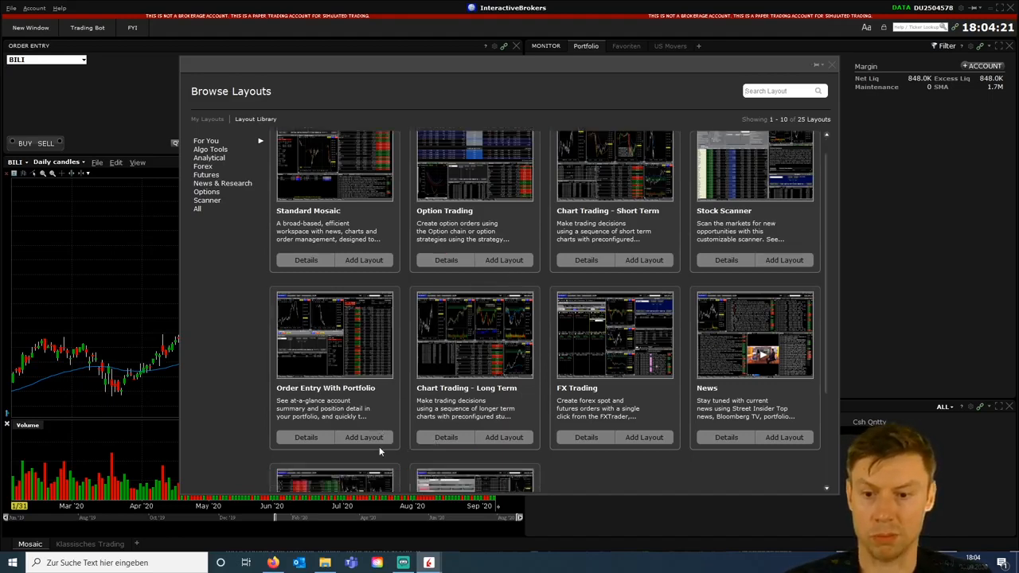
pyautogui.scroll(-3)
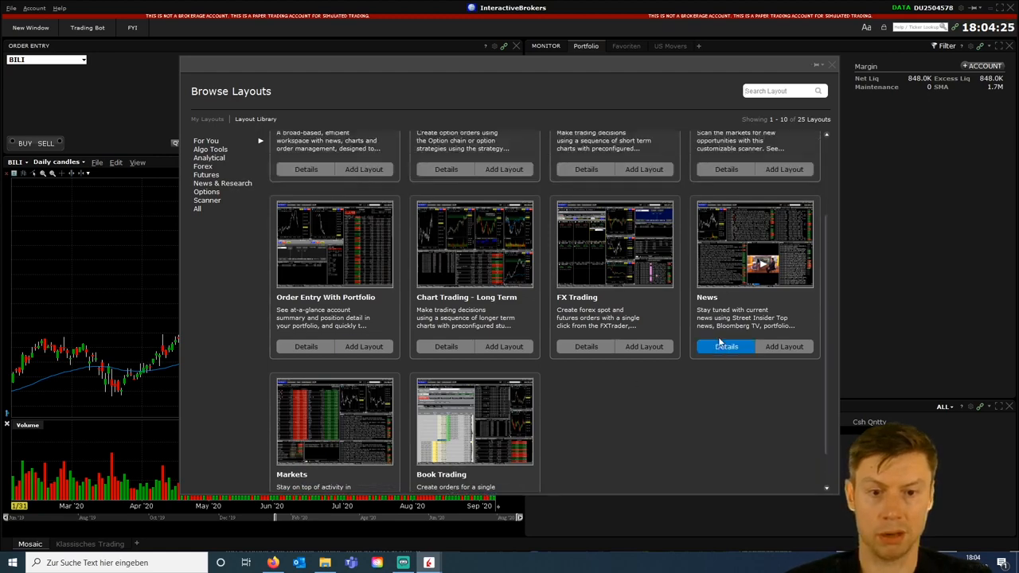
# Step: Add the FX Trading layout, stage a 25K USD.JPY sell limit at 105.950, reopen layouts
pyautogui.click(644, 346)
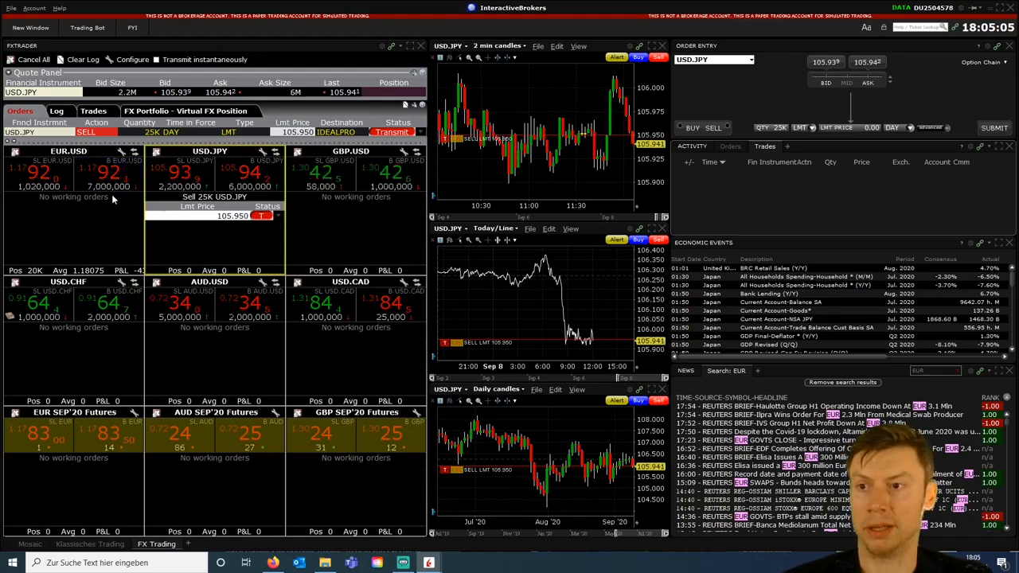
pyautogui.click(11, 8)
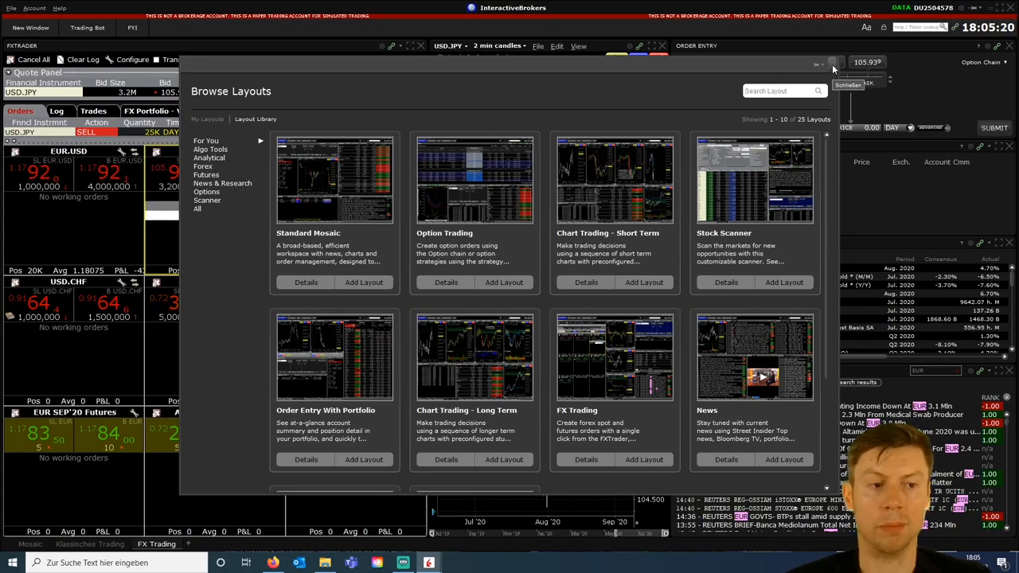
# Step: Close the layout library, view Klassisches Trading, then return to the Mosaic workspace
pyautogui.click(834, 66)
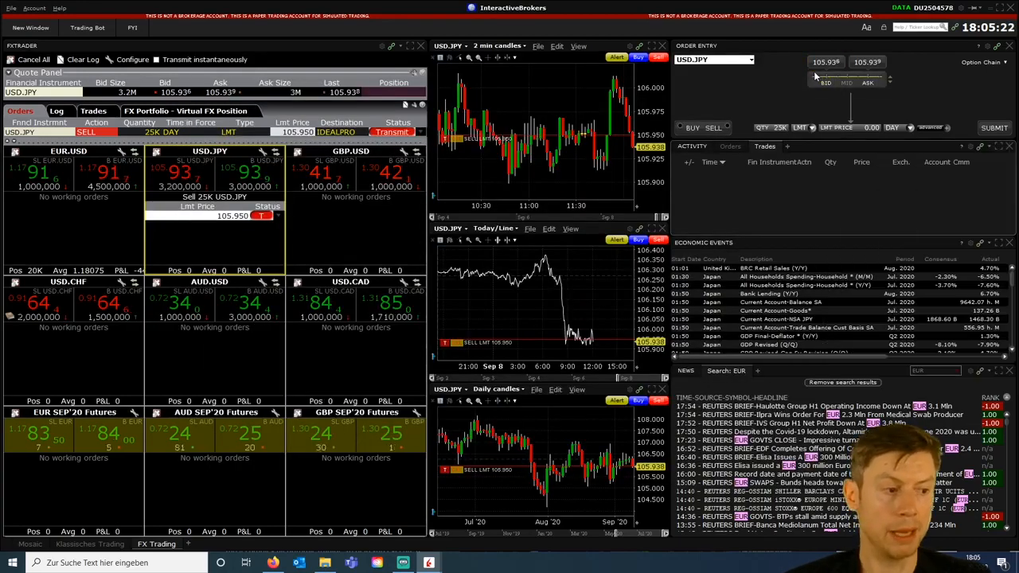
pyautogui.click(89, 544)
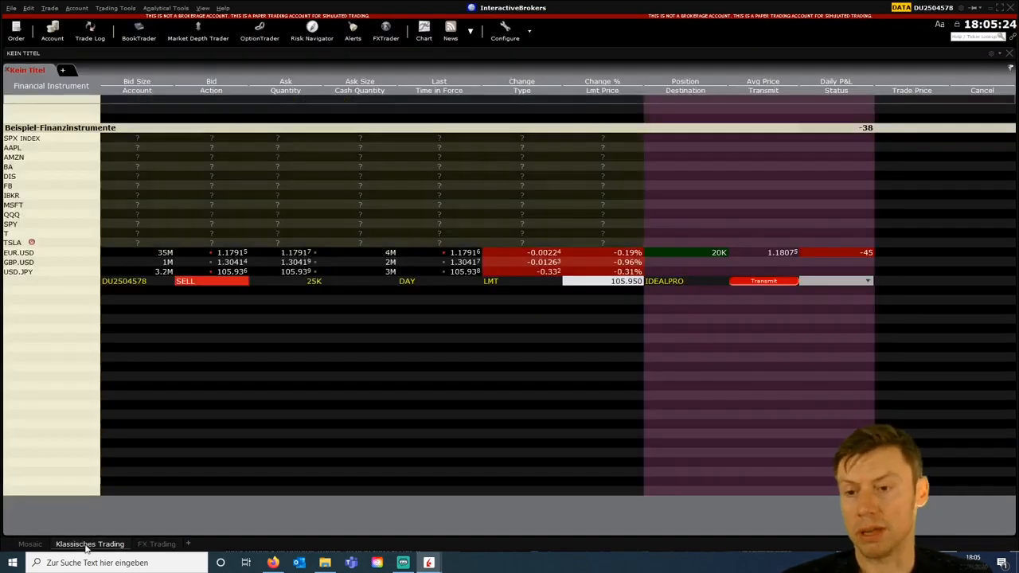
pyautogui.click(29, 544)
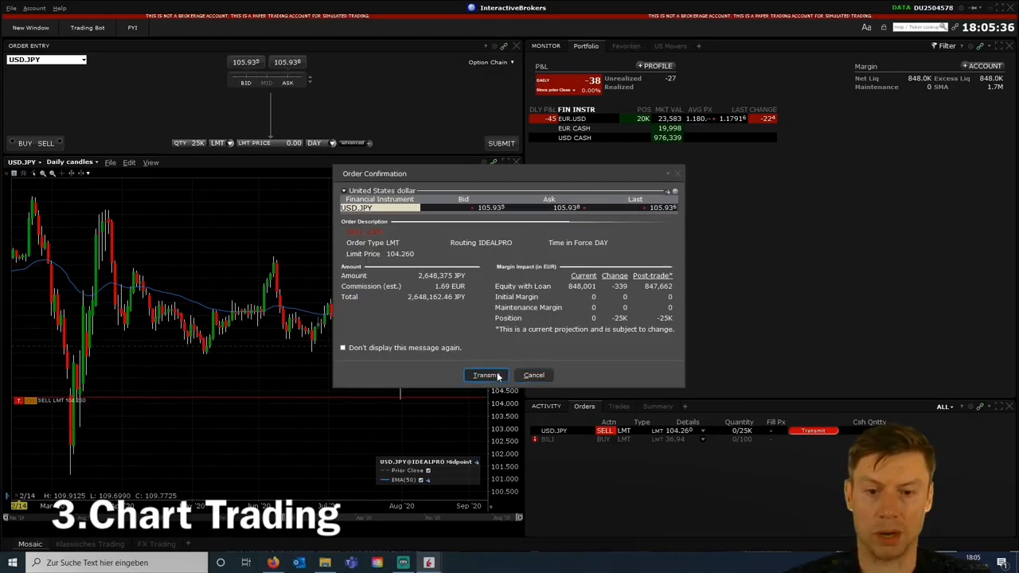
# Step: Transmit the 25K USD.JPY sell, stage a 105.950 buy limit, and switch to 5-minute candles
pyautogui.click(486, 375)
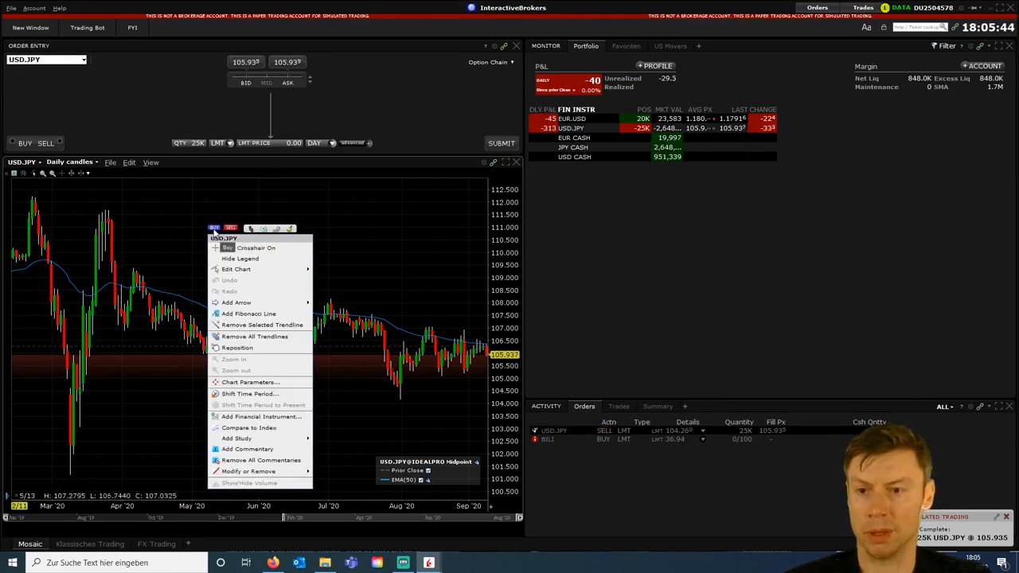
pyautogui.click(227, 279)
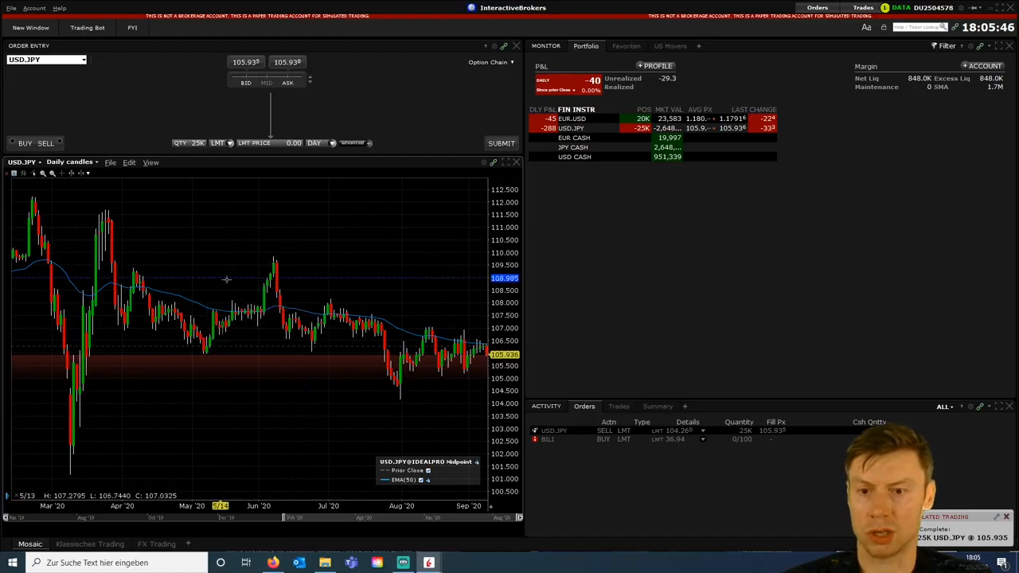
pyautogui.moveTo(245, 334)
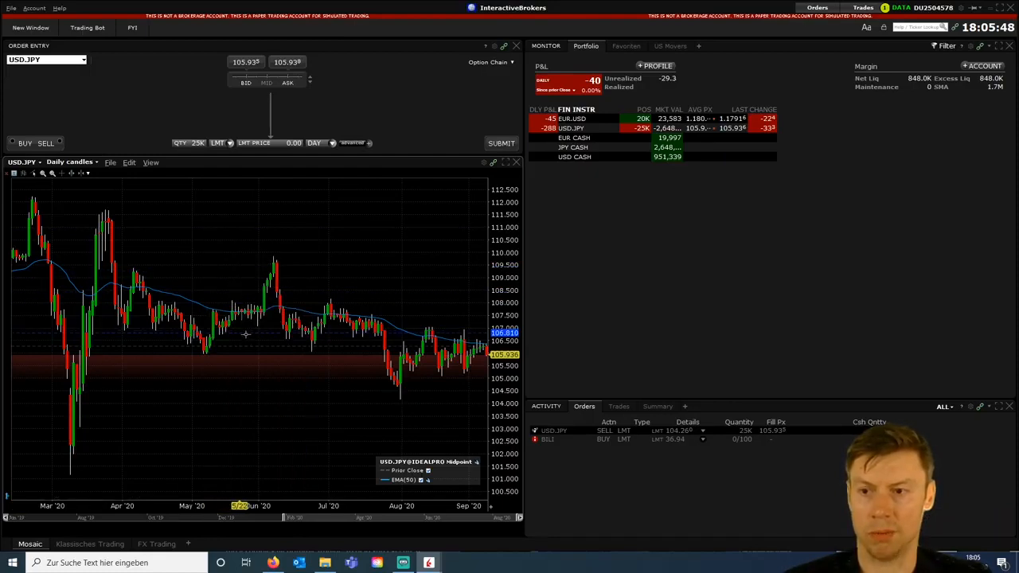
pyautogui.click(71, 161)
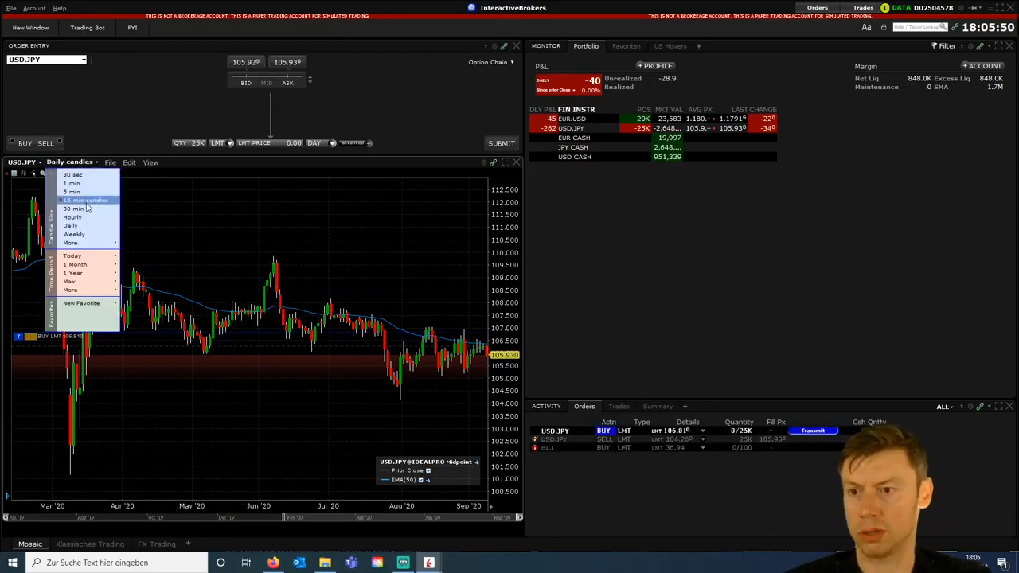
pyautogui.click(83, 199)
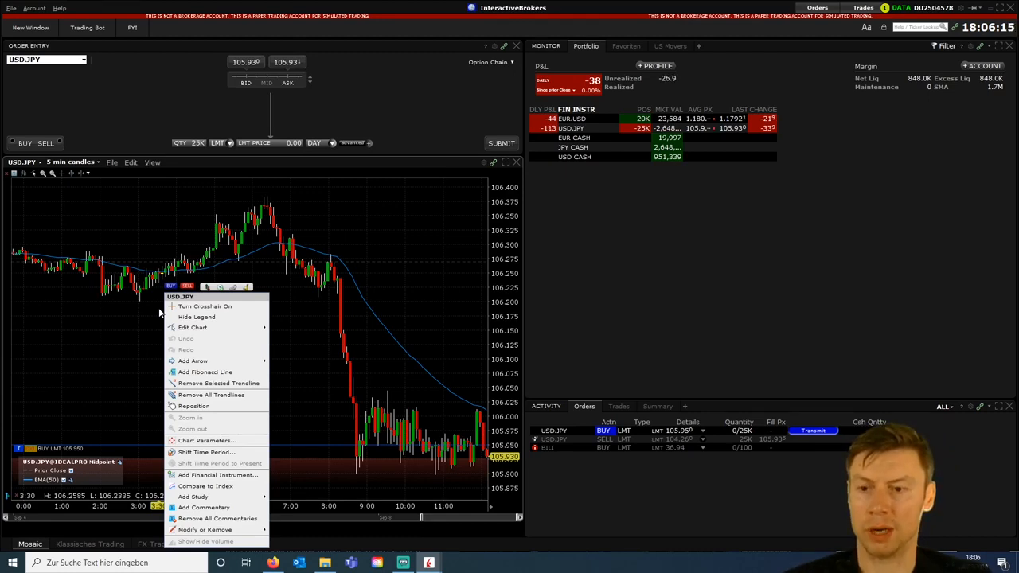
pyautogui.click(440, 218)
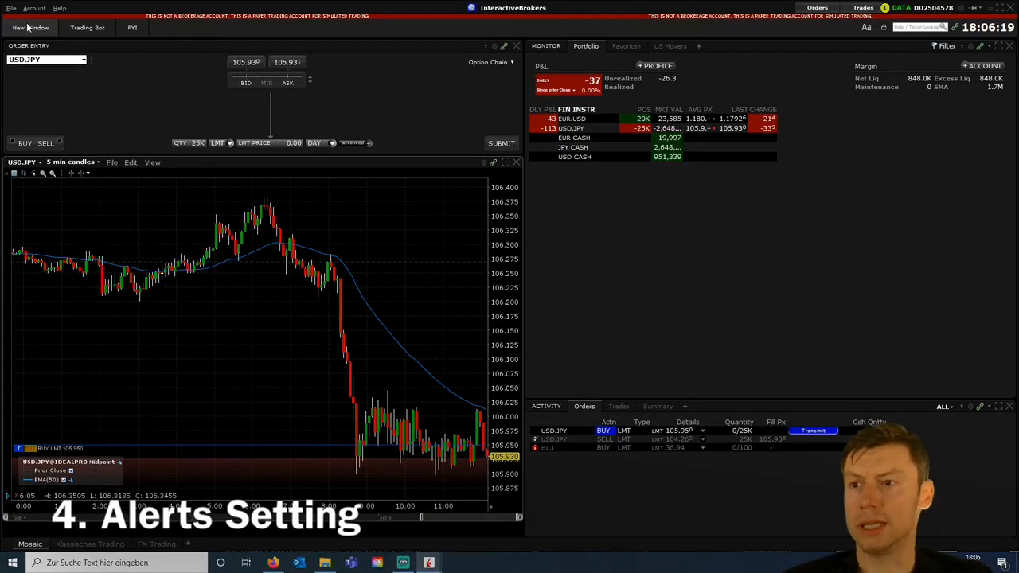
# Step: Open the Alerts tool, center its window, and create a new alert named 'test'
pyautogui.click(12, 28)
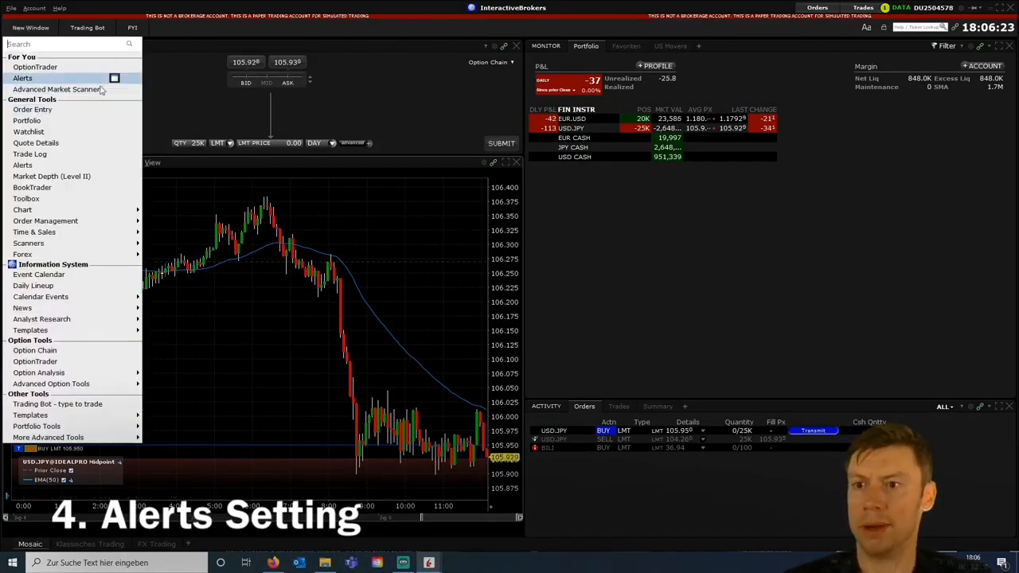
pyautogui.click(22, 78)
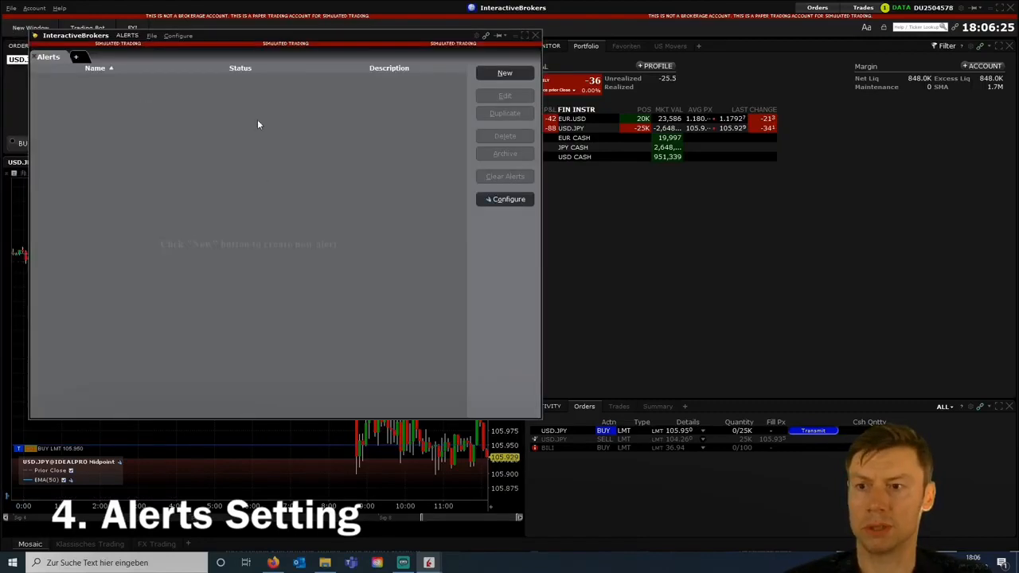
pyautogui.moveTo(279, 36); pyautogui.dragTo(430, 101)
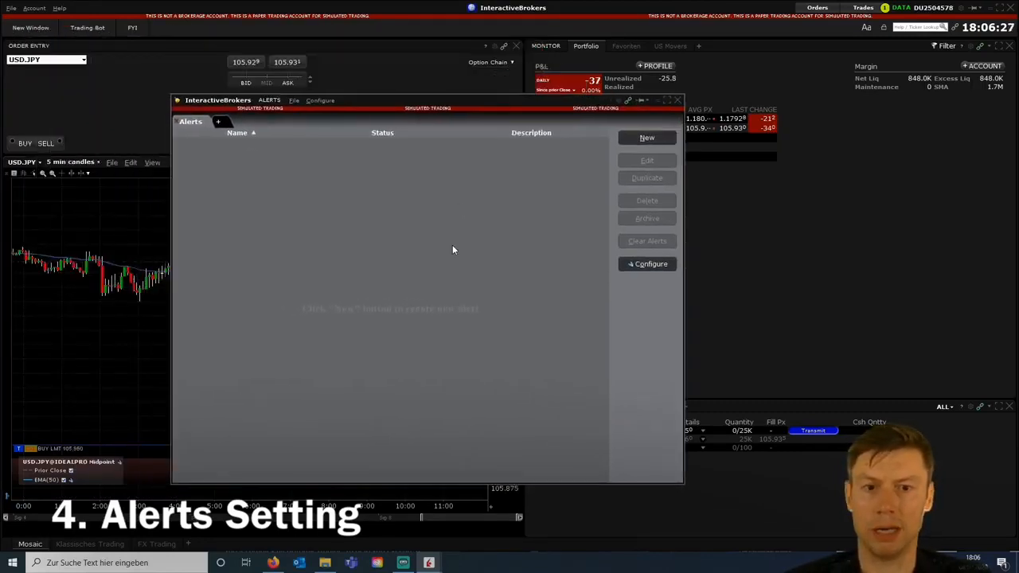
pyautogui.click(647, 137)
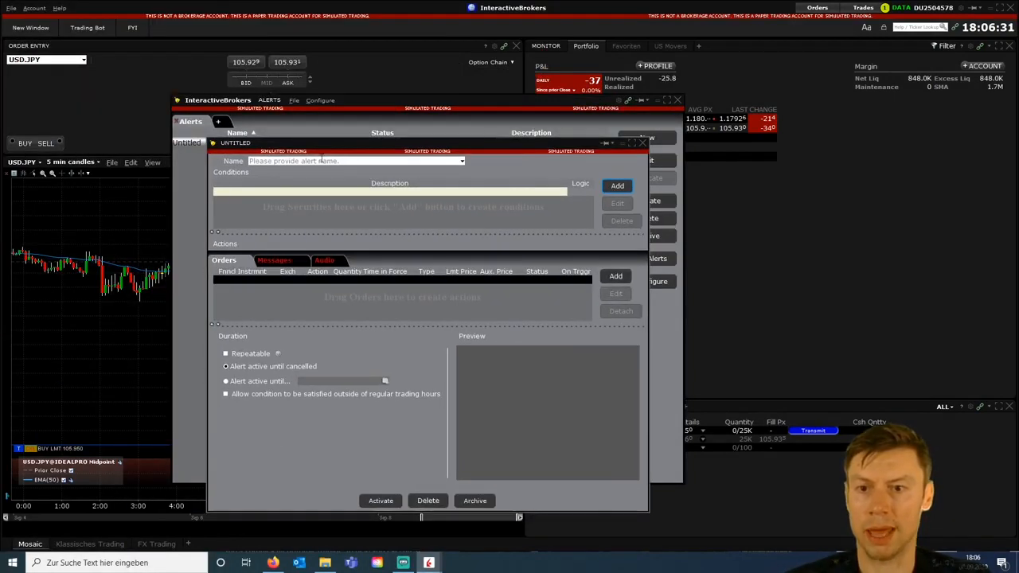
pyautogui.write('test')
pyautogui.write('aapl')
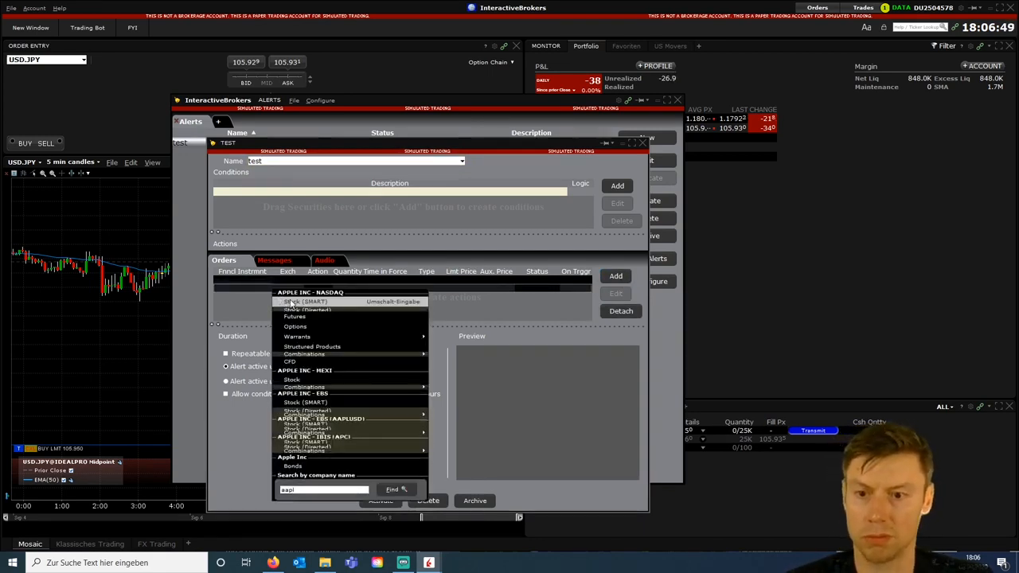
# Step: Select the AAPL stock contract with SMART routing for the alert's order
pyautogui.click(304, 301)
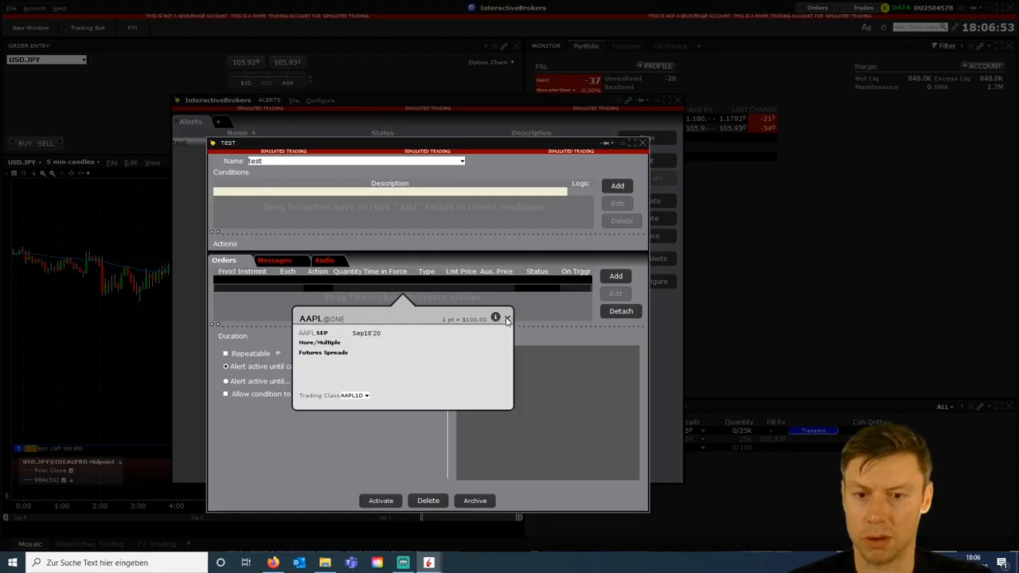
pyautogui.click(507, 318)
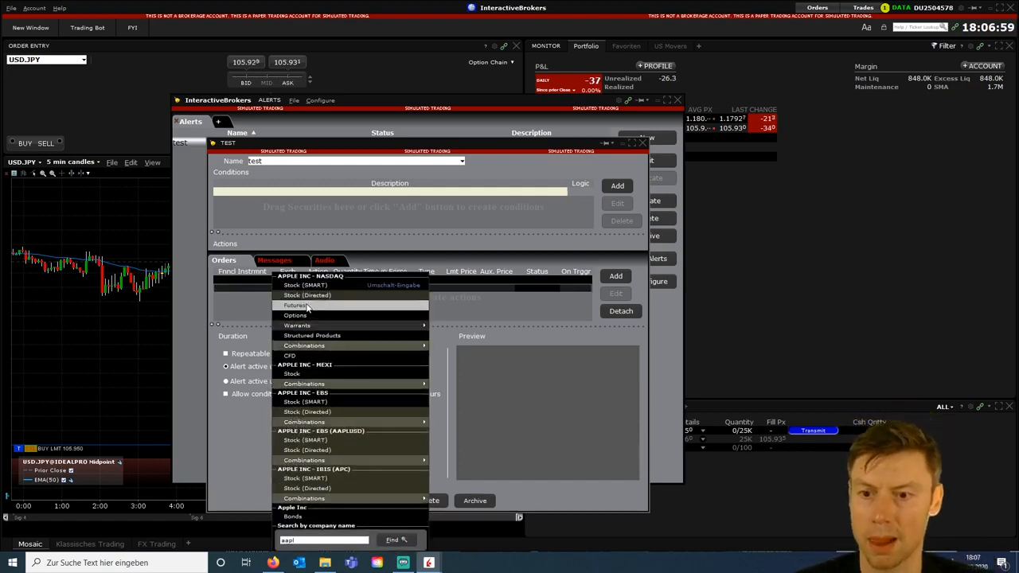
pyautogui.click(305, 285)
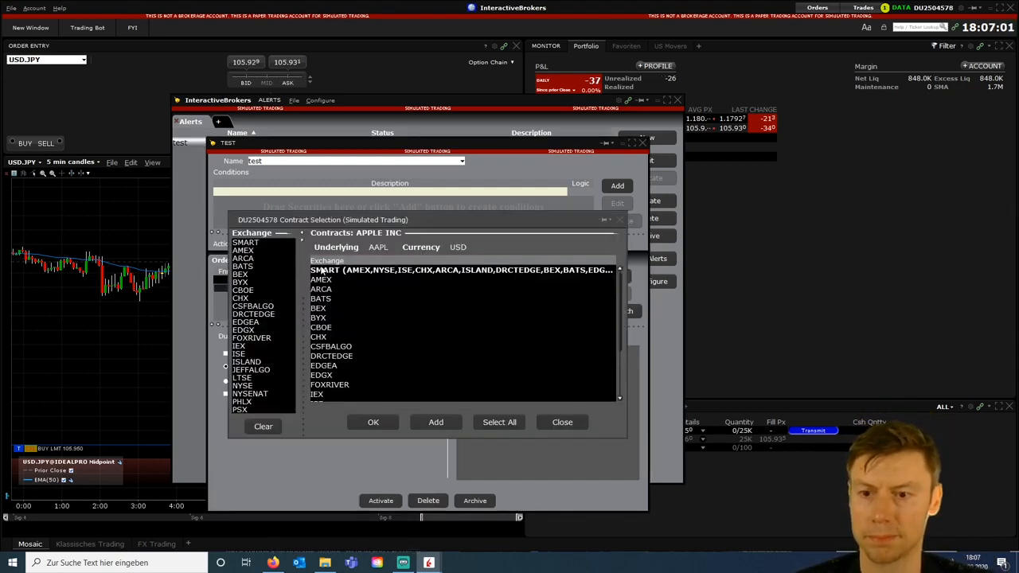
pyautogui.click(562, 422)
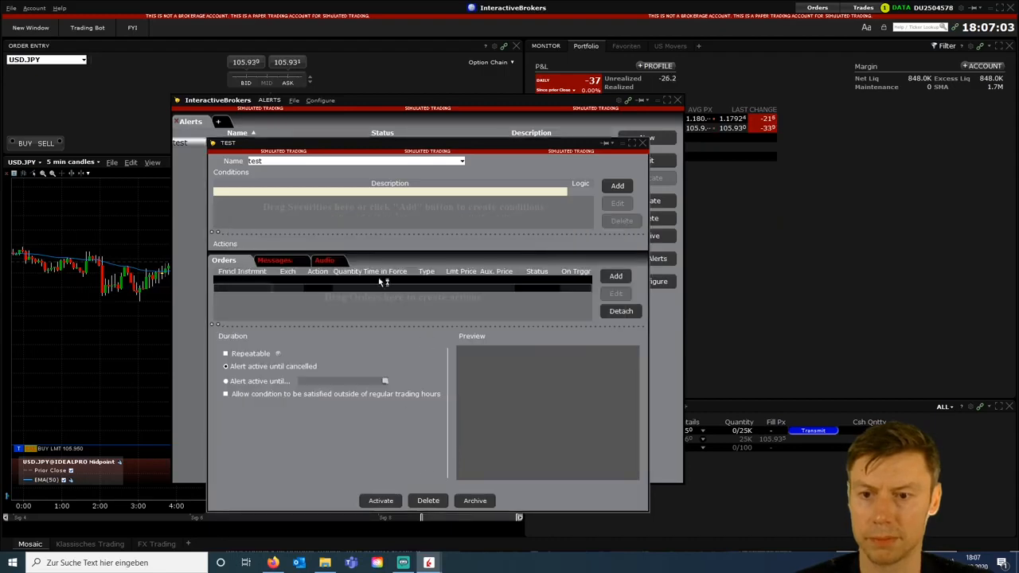
# Step: Make it a 100-share AAPL MKT buy, accept it, and open the condition chooser
pyautogui.click(615, 276)
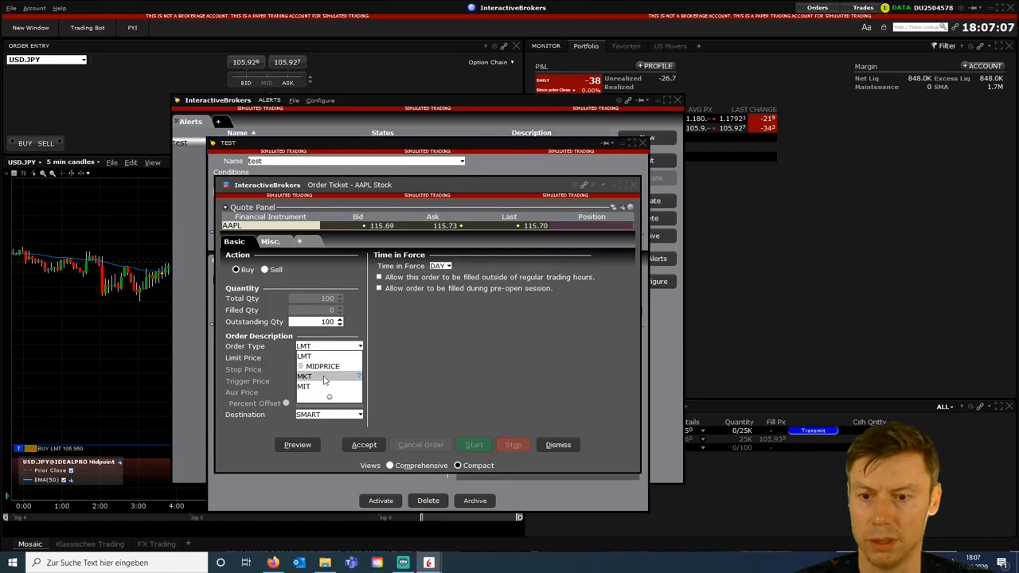
pyautogui.click(305, 376)
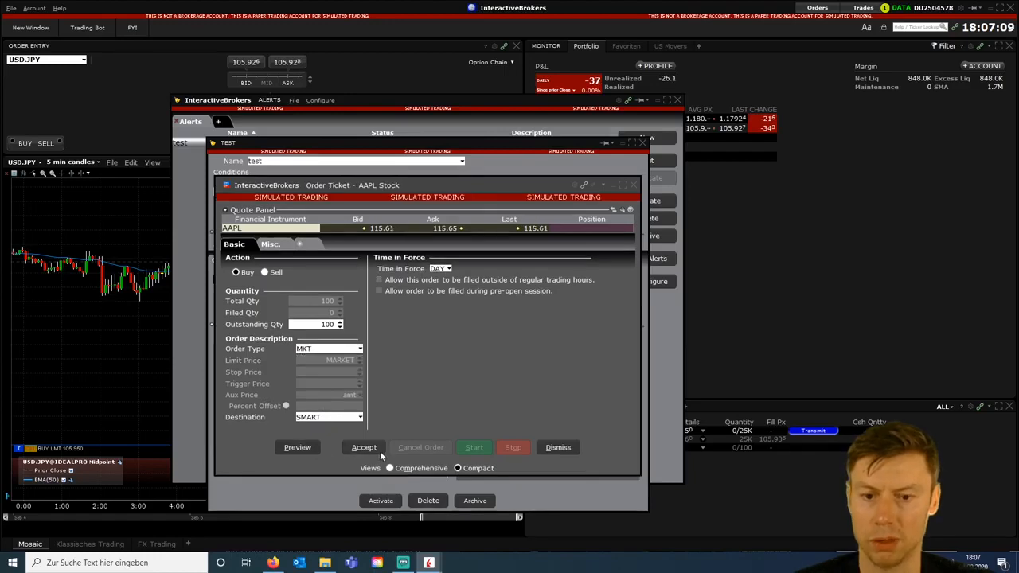
pyautogui.click(364, 446)
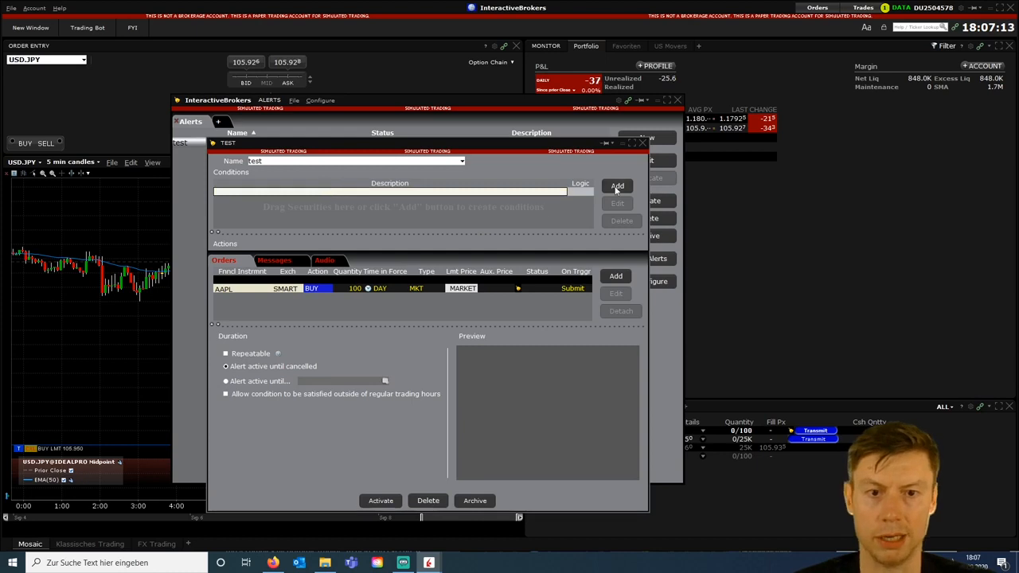
pyautogui.click(617, 186)
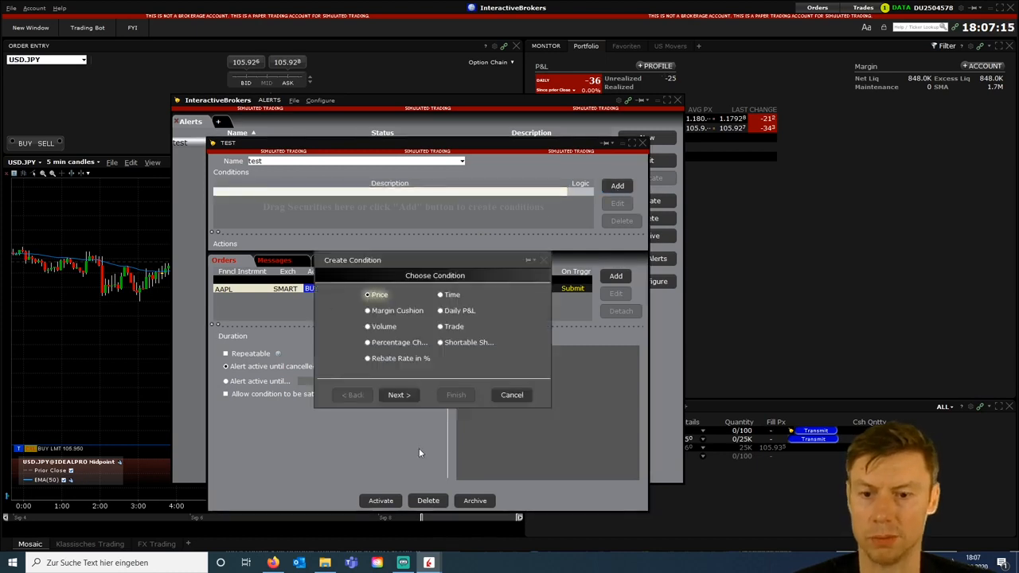
# Step: Add a price condition to the test alert requiring AAPL at or above 135.00
pyautogui.click(398, 395)
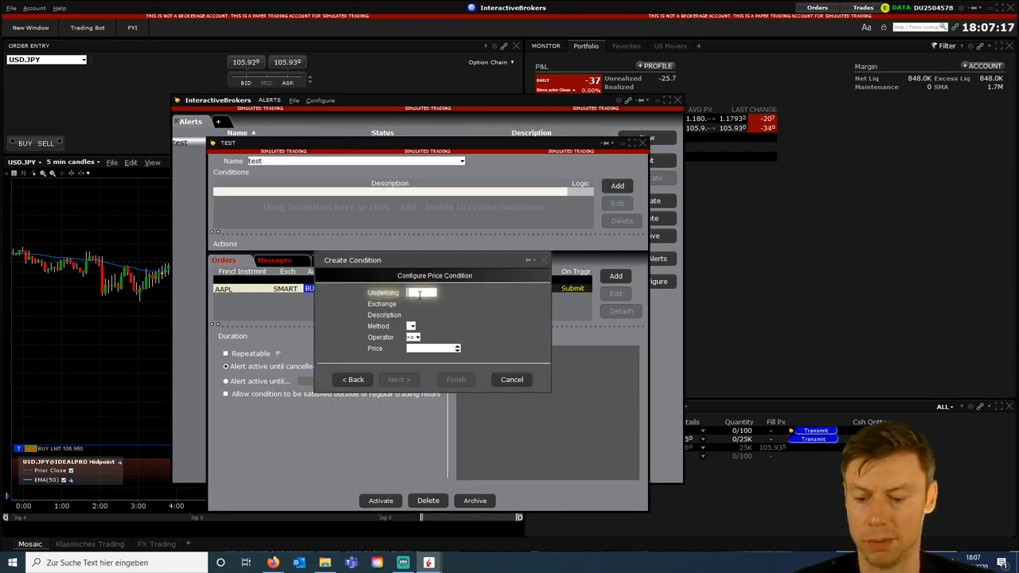
pyautogui.write('aapl')
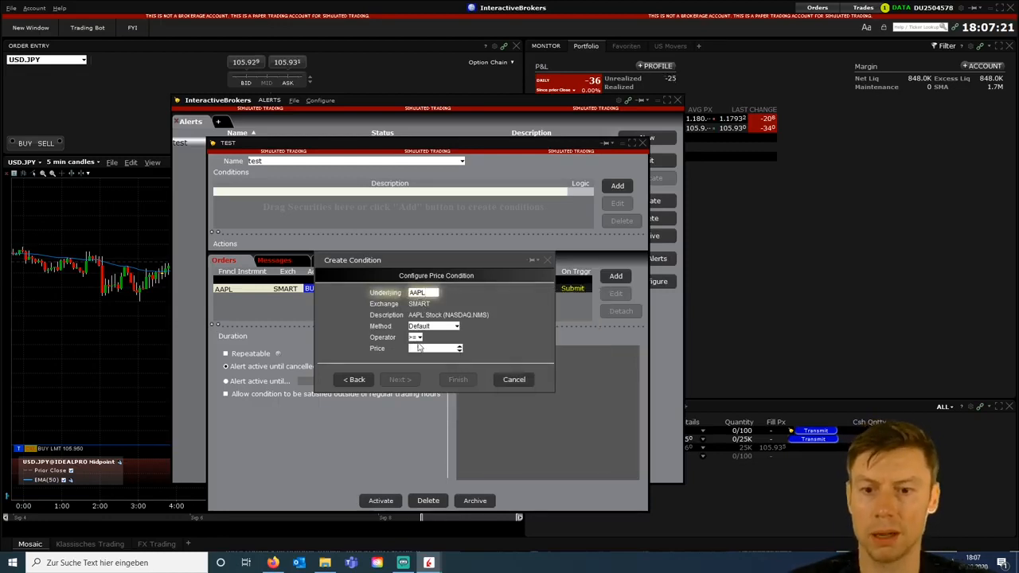
pyautogui.click(436, 349)
pyautogui.write('135')
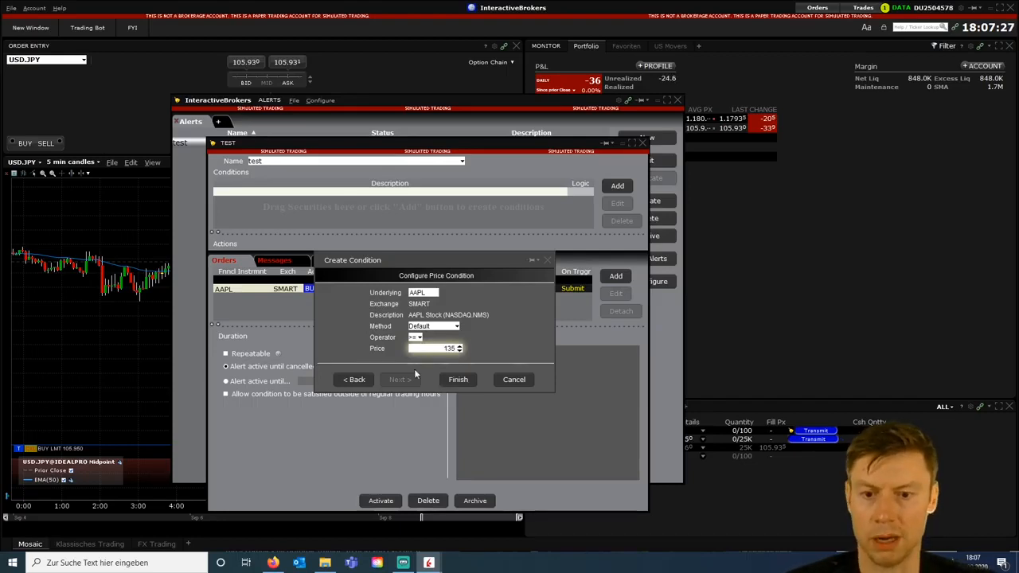
pyautogui.click(458, 379)
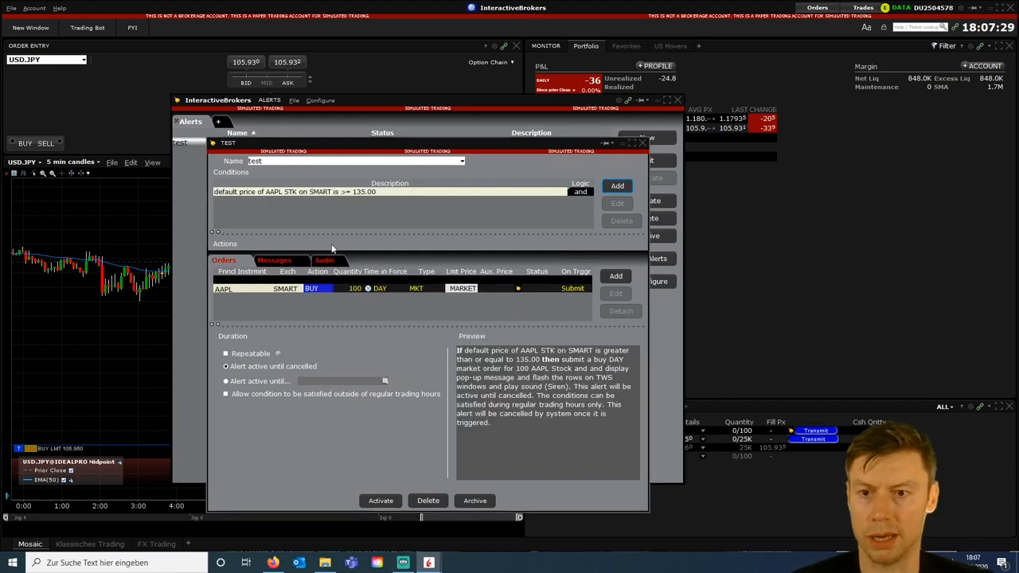
pyautogui.moveTo(333, 207)
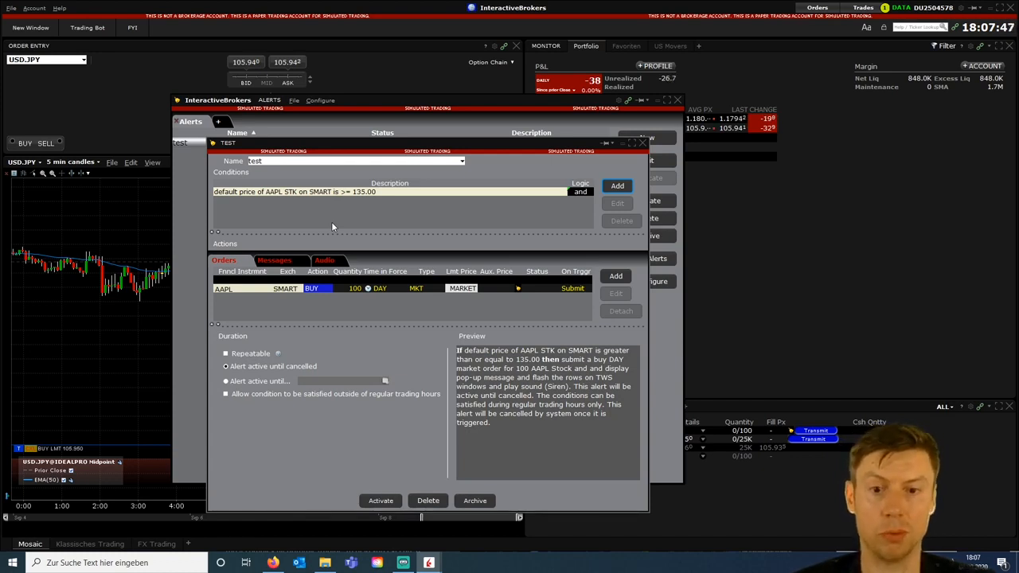
pyautogui.click(617, 185)
pyautogui.write('aapl')
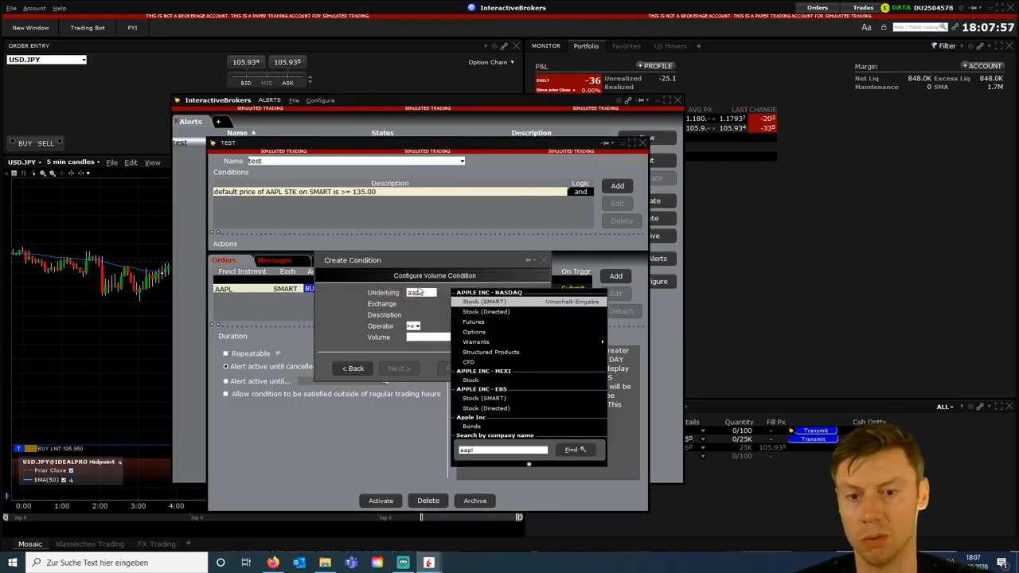
# Step: Add an AAPL Stock (SMART) volume >= 5,000,000 condition and activate the alert
pyautogui.click(483, 301)
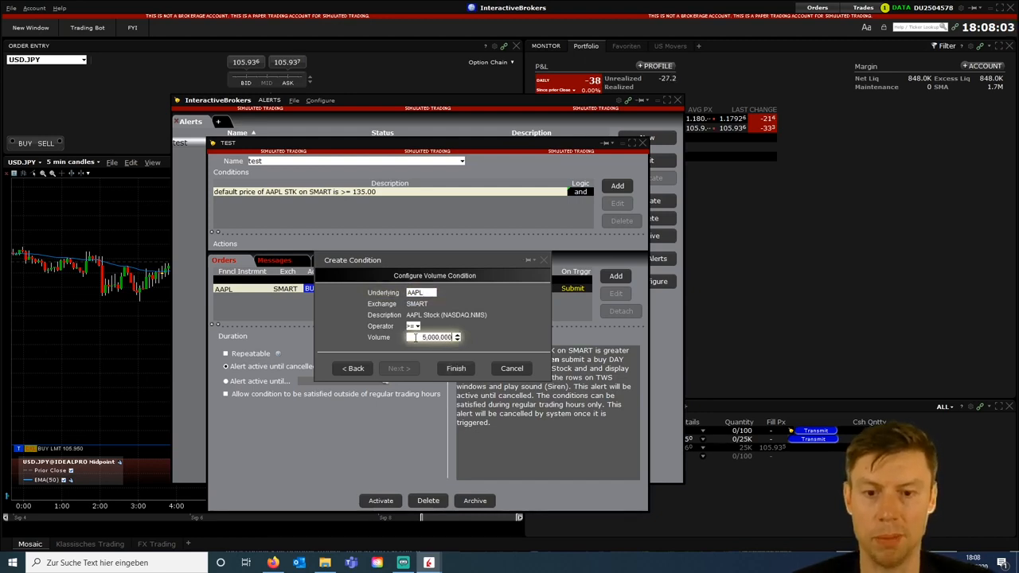
pyautogui.click(455, 368)
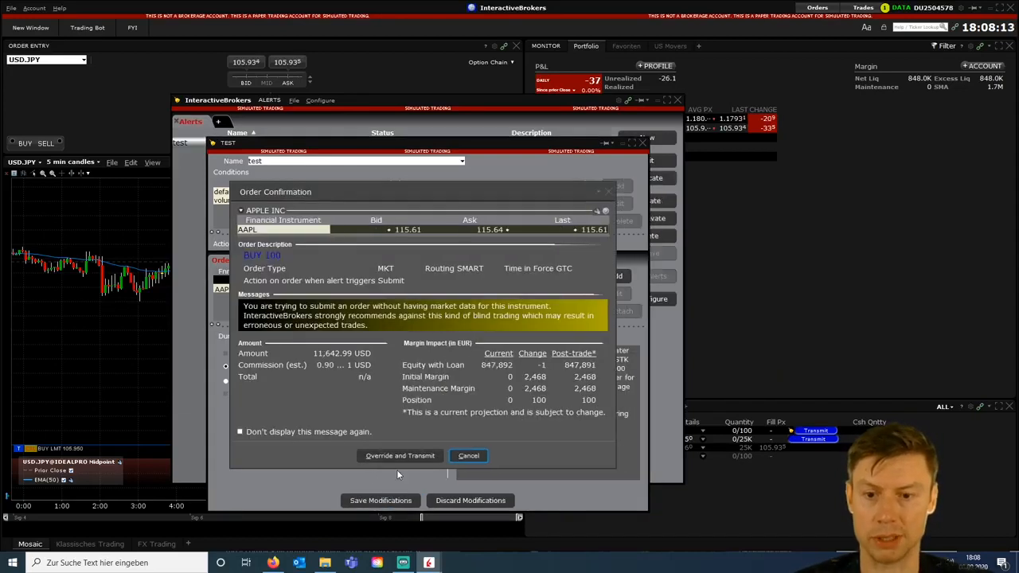
pyautogui.click(400, 455)
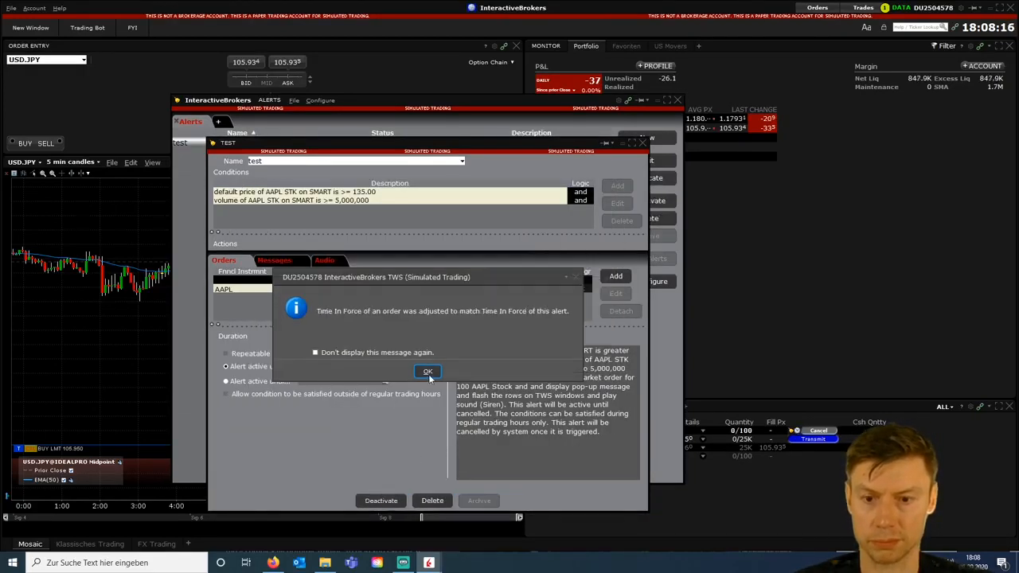
# Step: Acknowledge the time-in-force notice, then close the alert editor and Alerts window
pyautogui.click(427, 371)
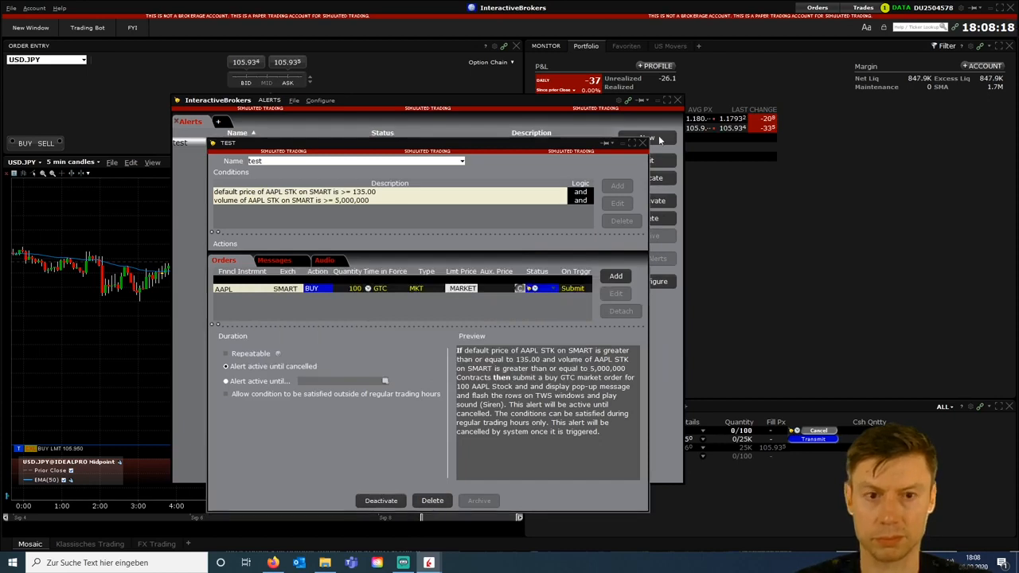
pyautogui.click(642, 144)
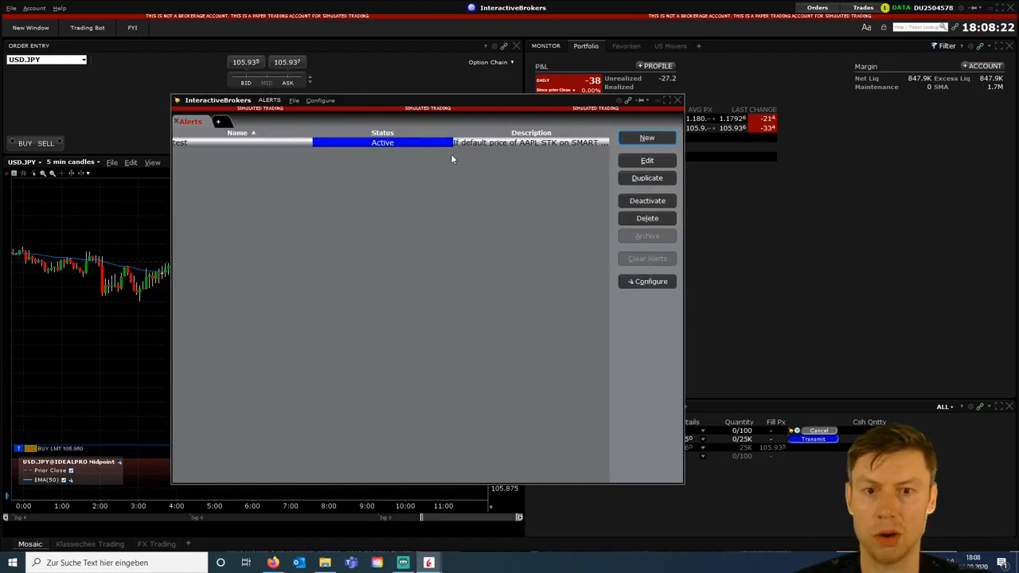
pyautogui.moveTo(855, 245)
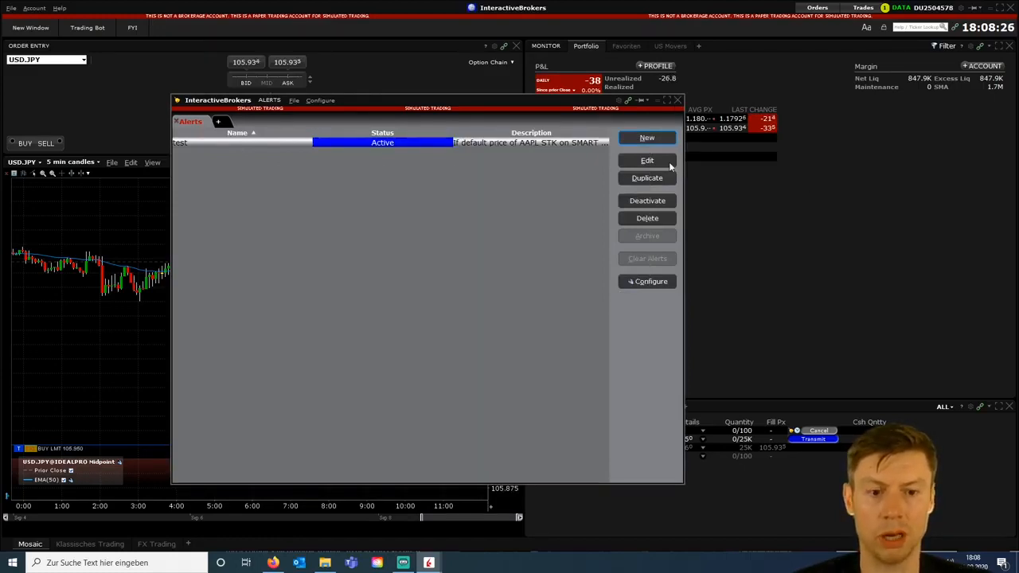
pyautogui.click(677, 99)
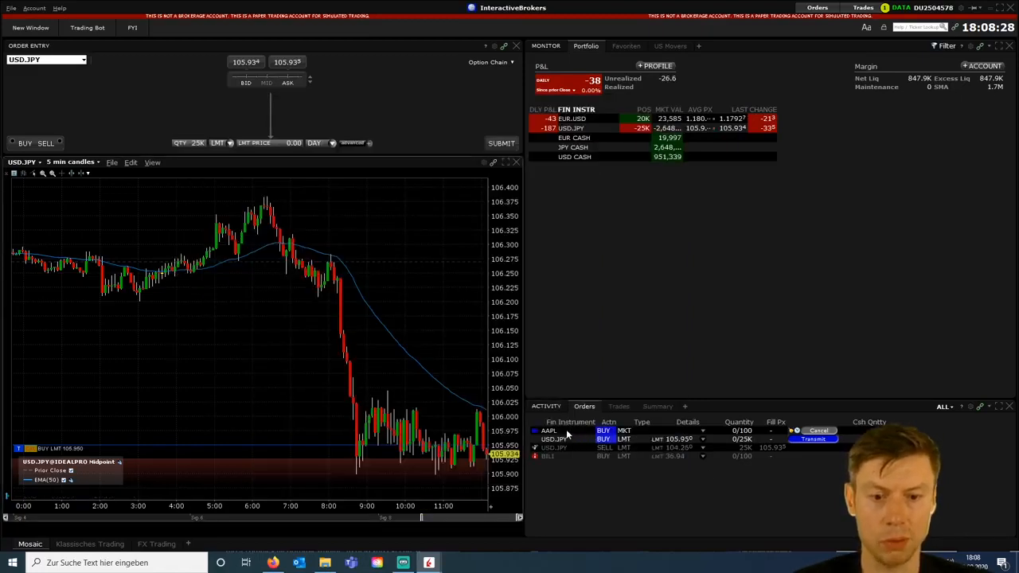
# Step: Load AAPL into the chart and order entry from its Activity panel order
pyautogui.click(549, 431)
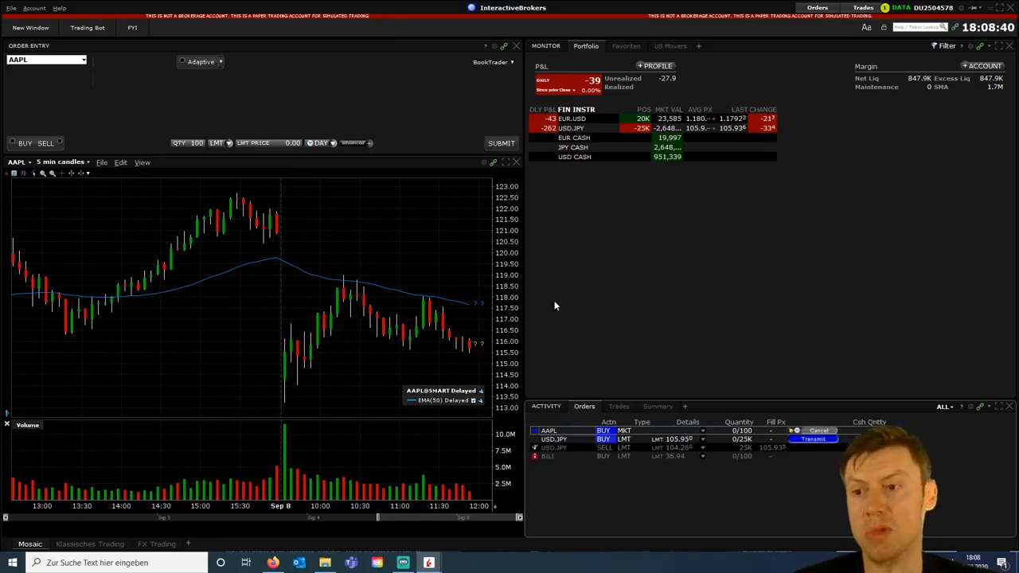
pyautogui.moveTo(213, 265)
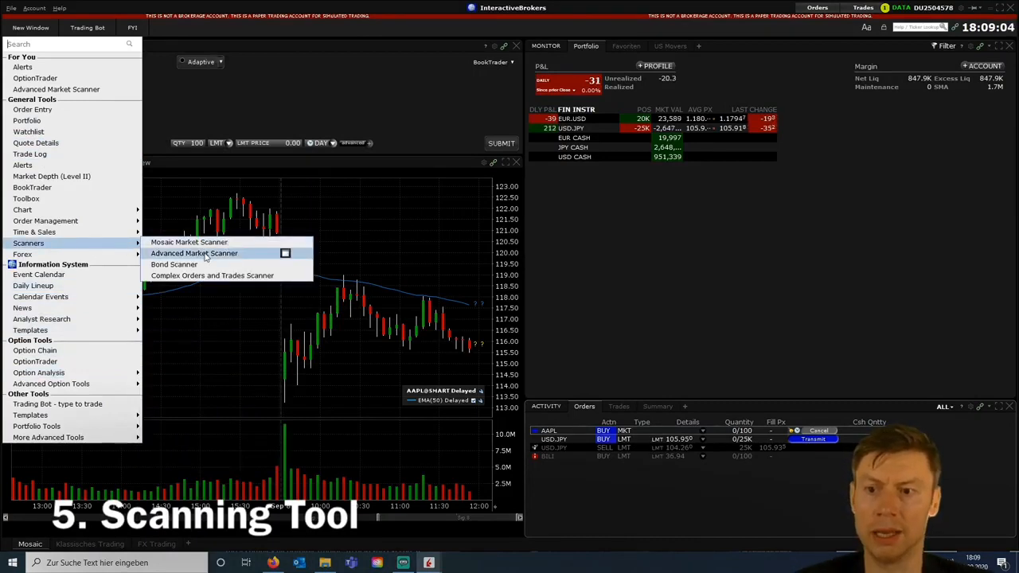
# Step: Search global Top % Gainers in the Advanced Market Scanner (50 of 7,107), then close it
pyautogui.click(195, 253)
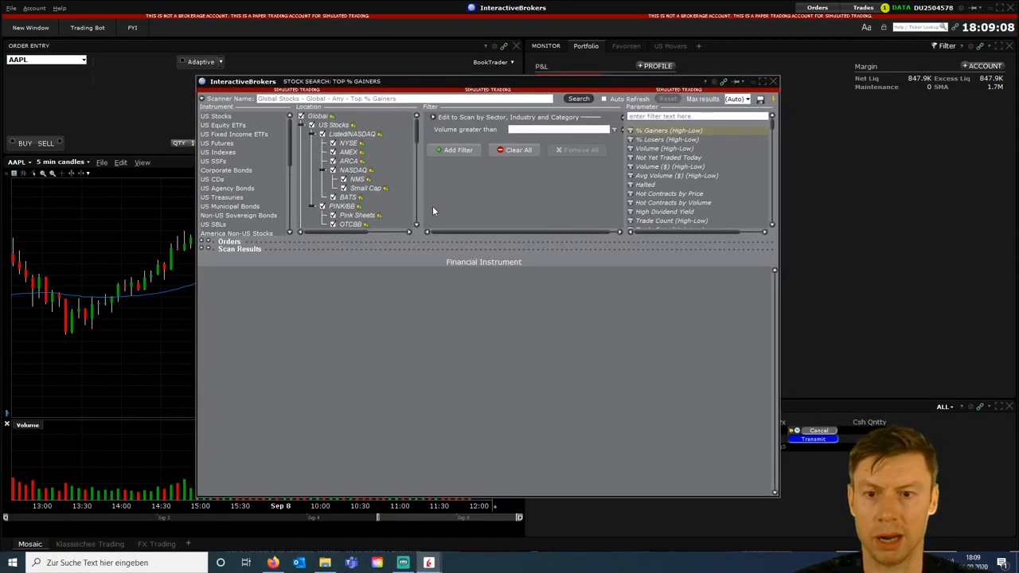
pyautogui.scroll(-3)
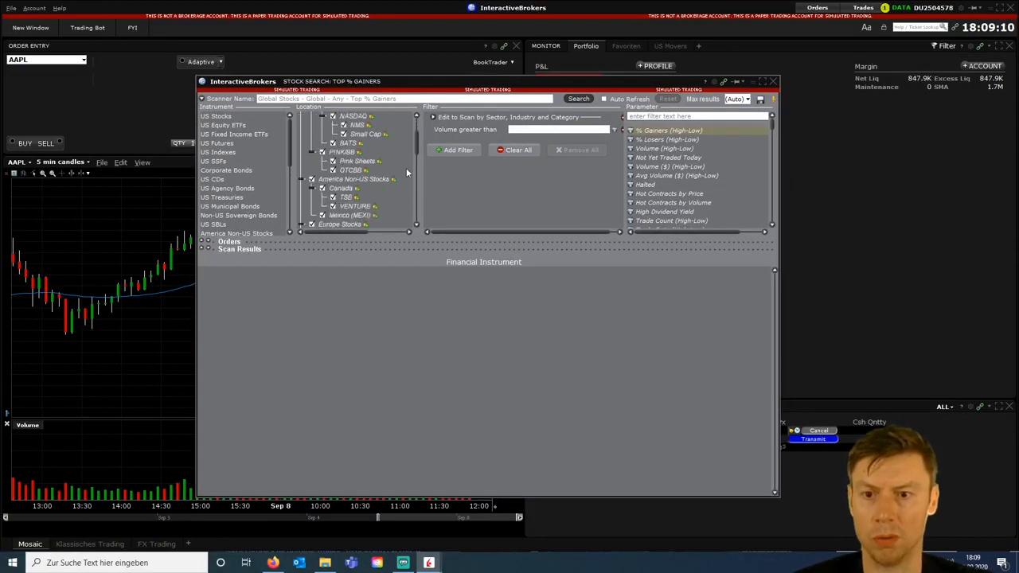
pyautogui.scroll(-3)
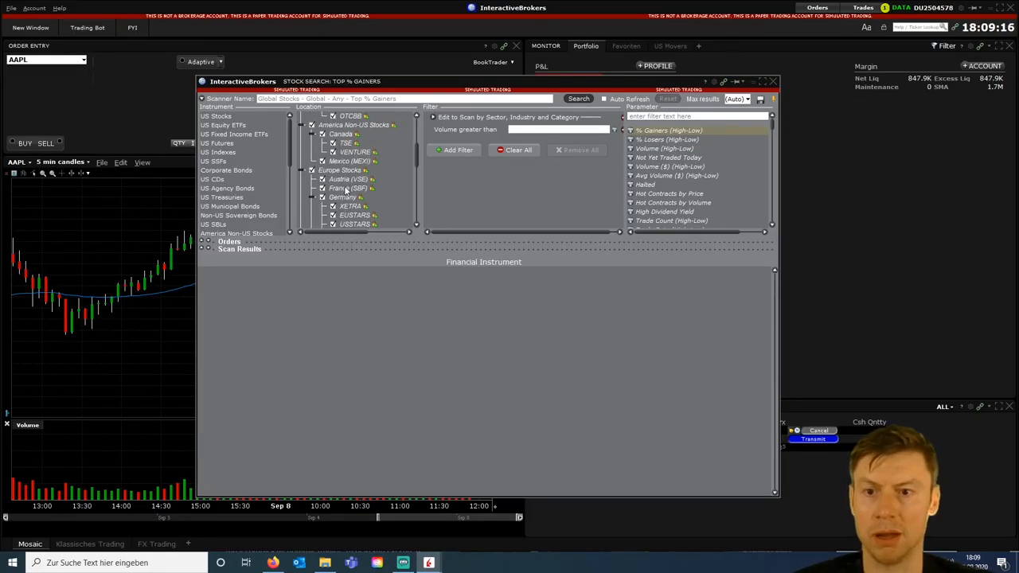
pyautogui.click(579, 98)
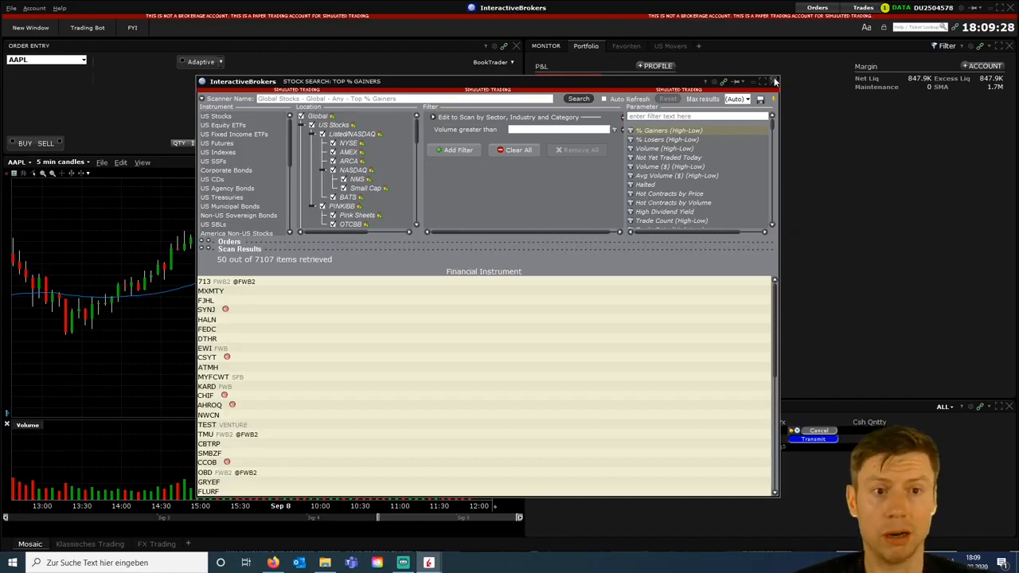
pyautogui.click(774, 81)
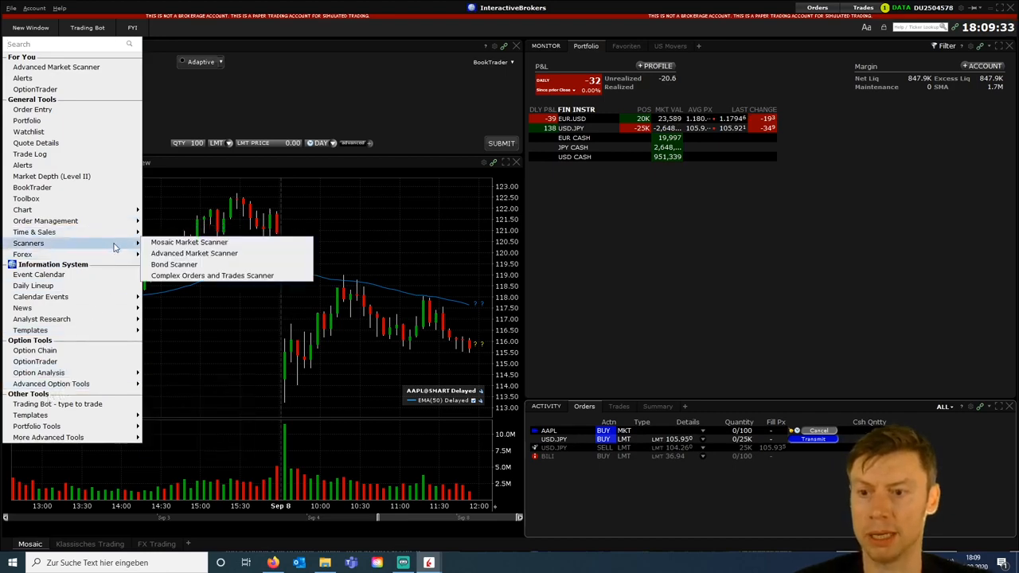
# Step: Open a Mosaic Market Scanner and browse the US predefined scans in its library
pyautogui.click(189, 242)
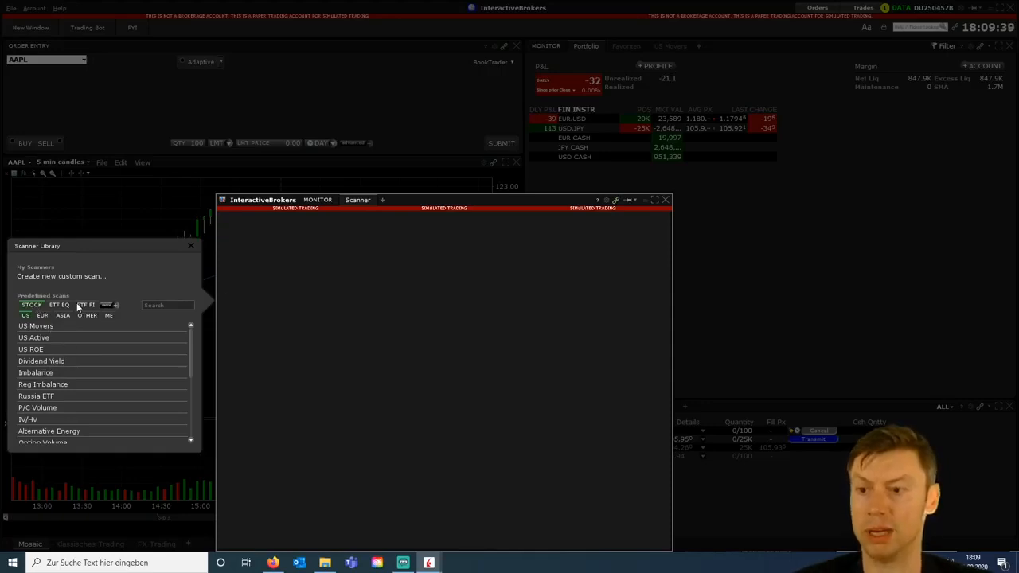
pyautogui.click(43, 316)
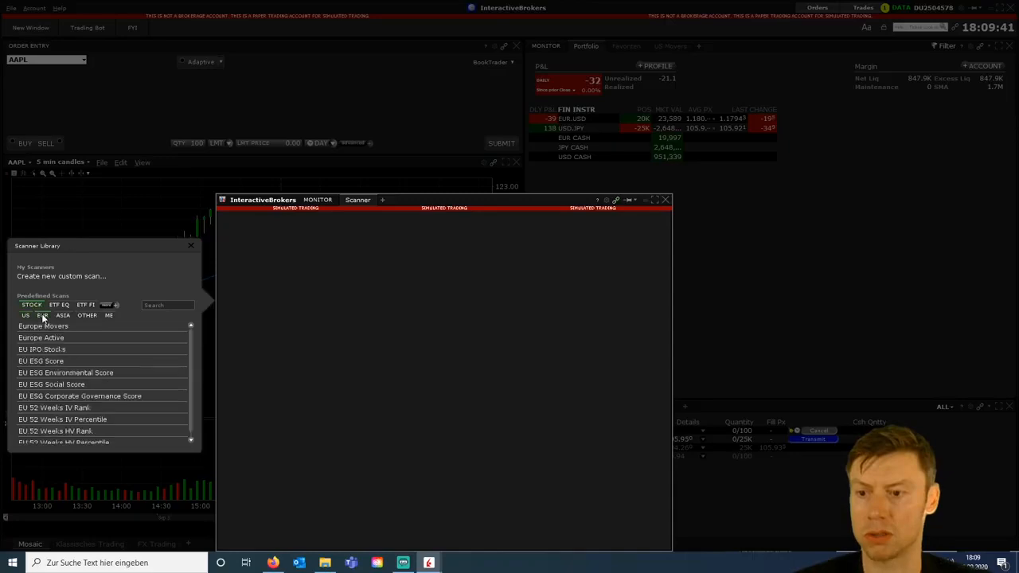
pyautogui.click(25, 316)
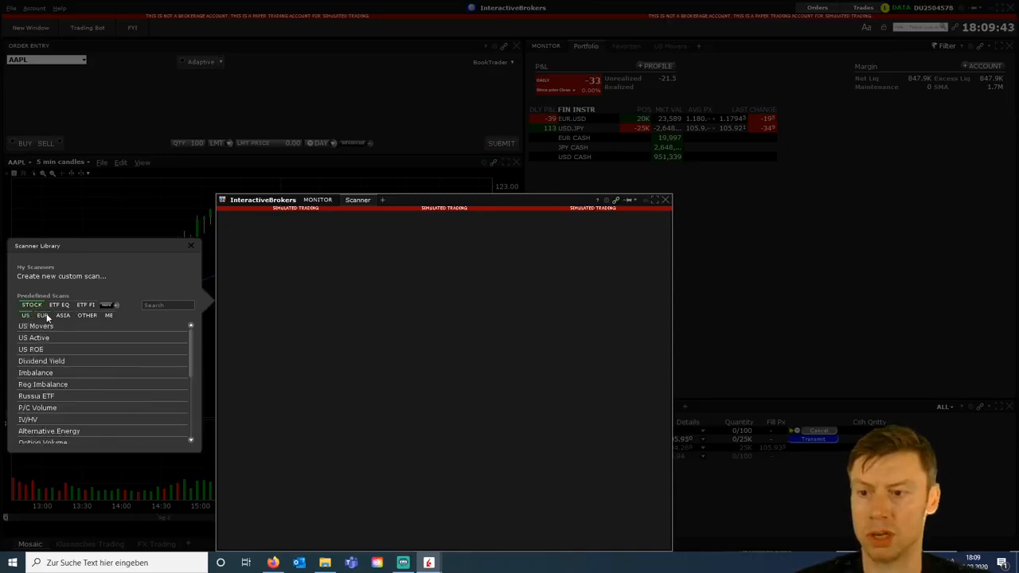
pyautogui.moveTo(68, 391)
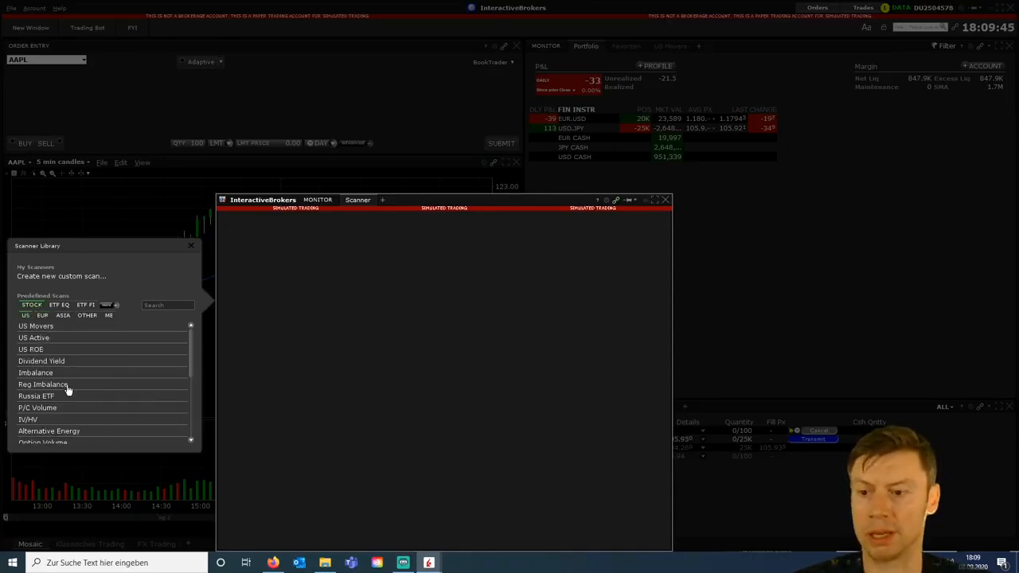
pyautogui.scroll(-3)
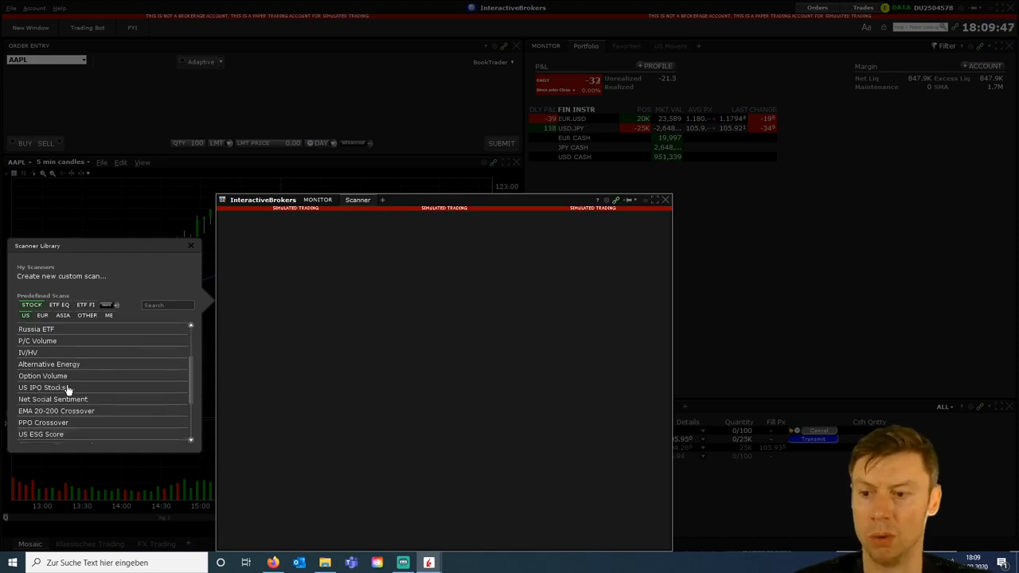
pyautogui.scroll(3)
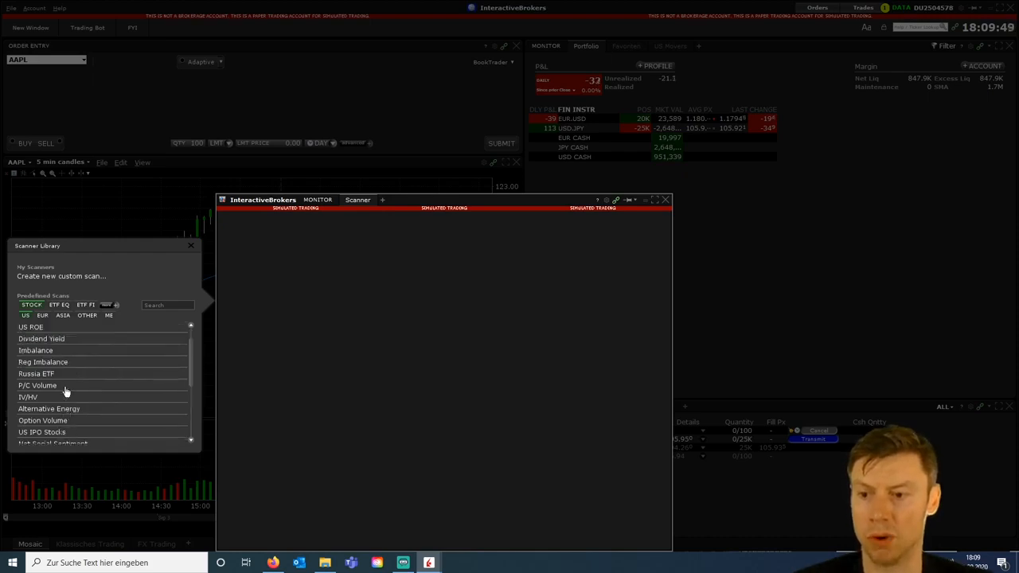
# Step: Run the Dividend Yield scan, topped by USOI at 92%, and close the Scanner Library
pyautogui.click(41, 338)
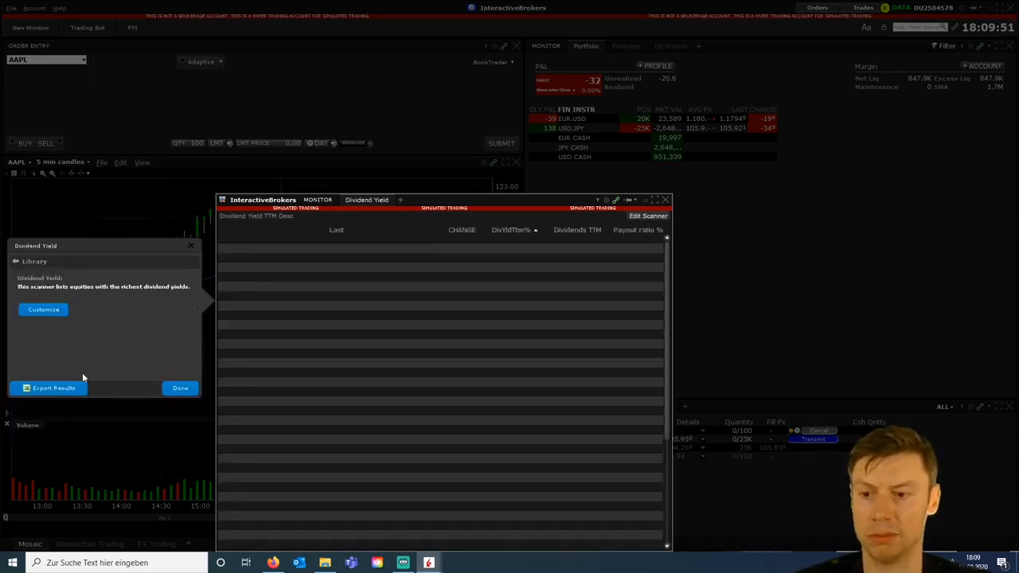
pyautogui.click(180, 387)
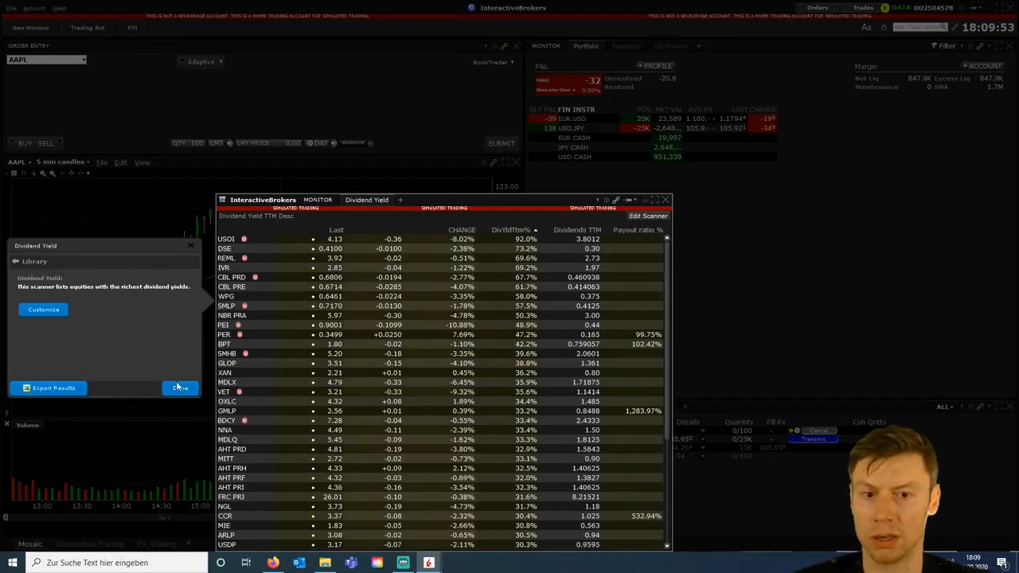
pyautogui.click(43, 309)
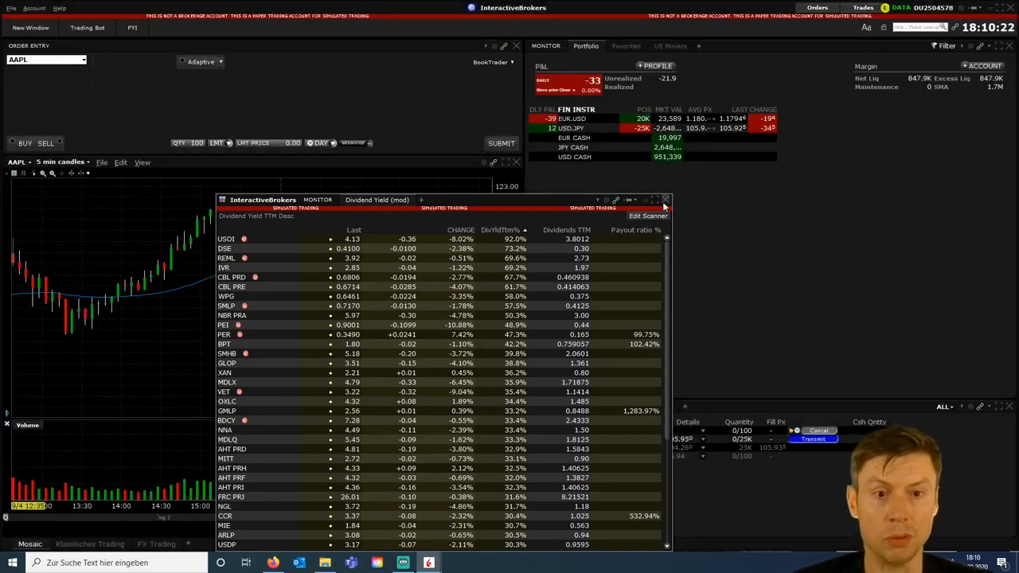
# Step: In OptionTrader, buy the AAPL Sep 11 112.5 put and sell the 113.75 put
pyautogui.click(665, 199)
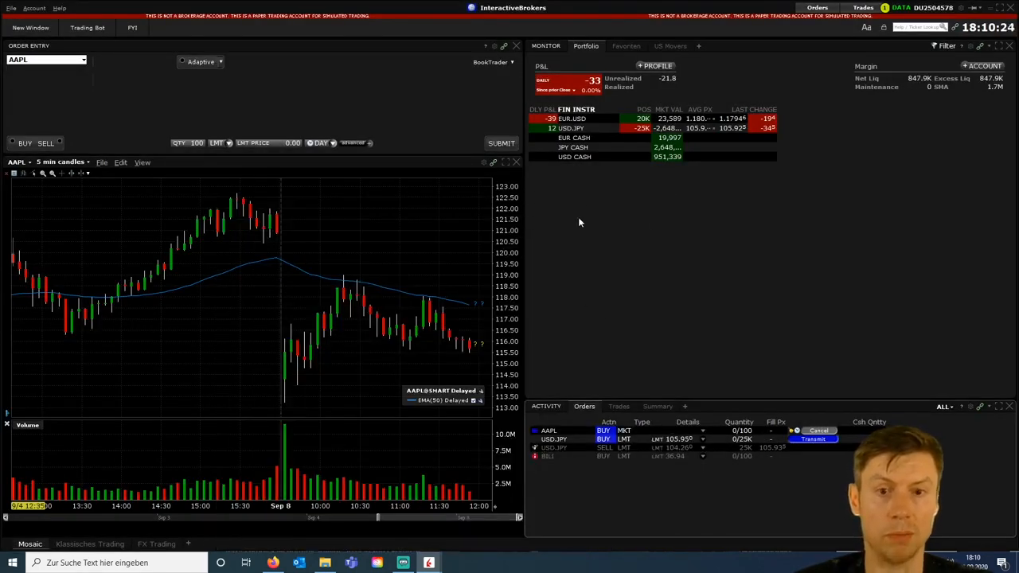
pyautogui.moveTo(582, 234)
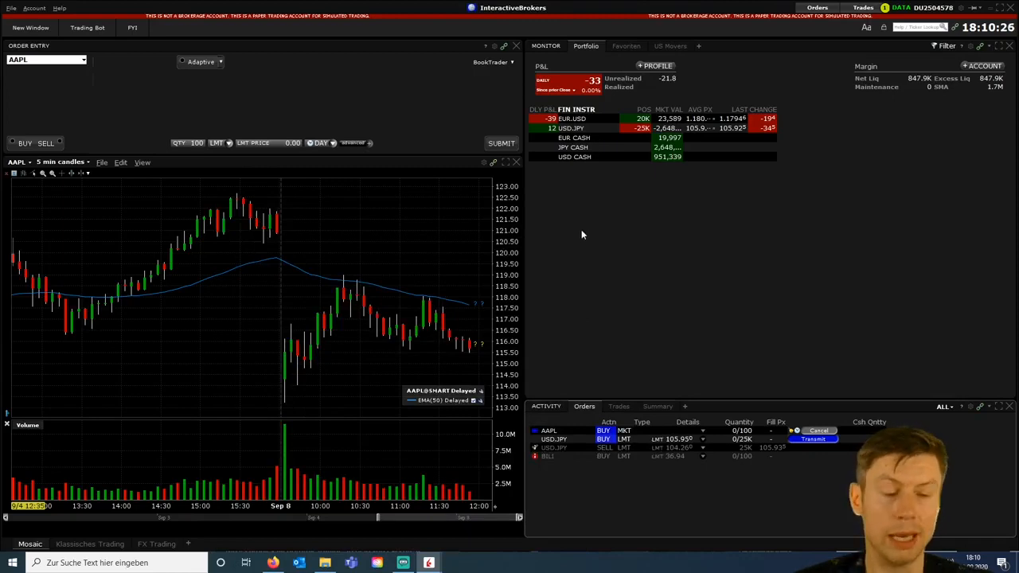
pyautogui.moveTo(428, 563)
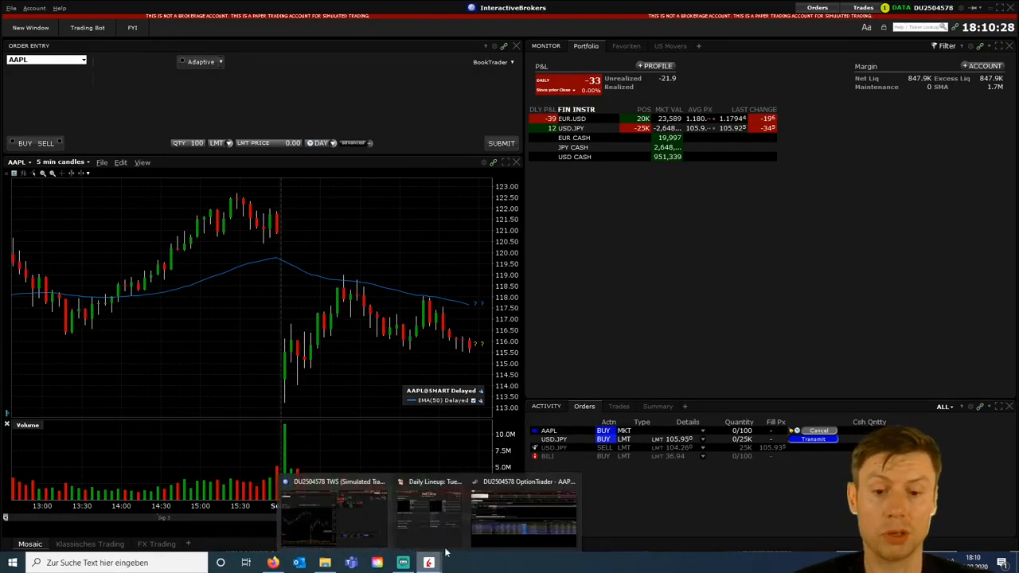
pyautogui.click(524, 510)
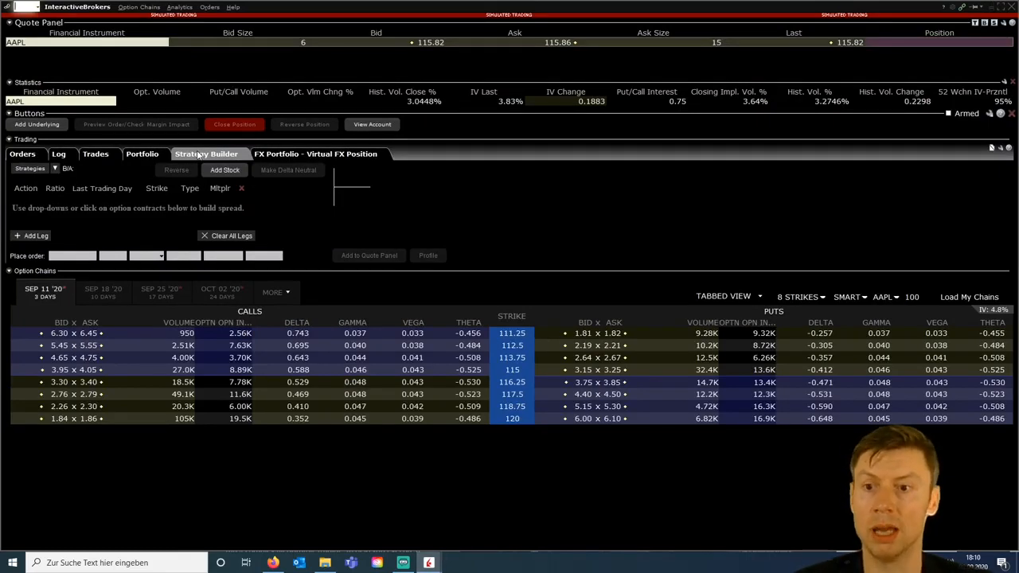
pyautogui.click(613, 344)
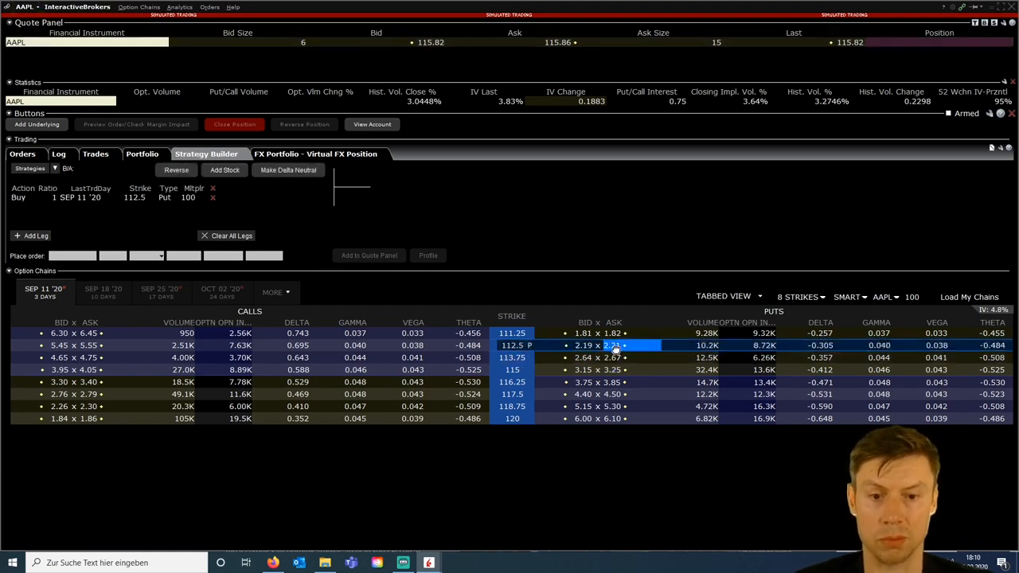
pyautogui.click(585, 357)
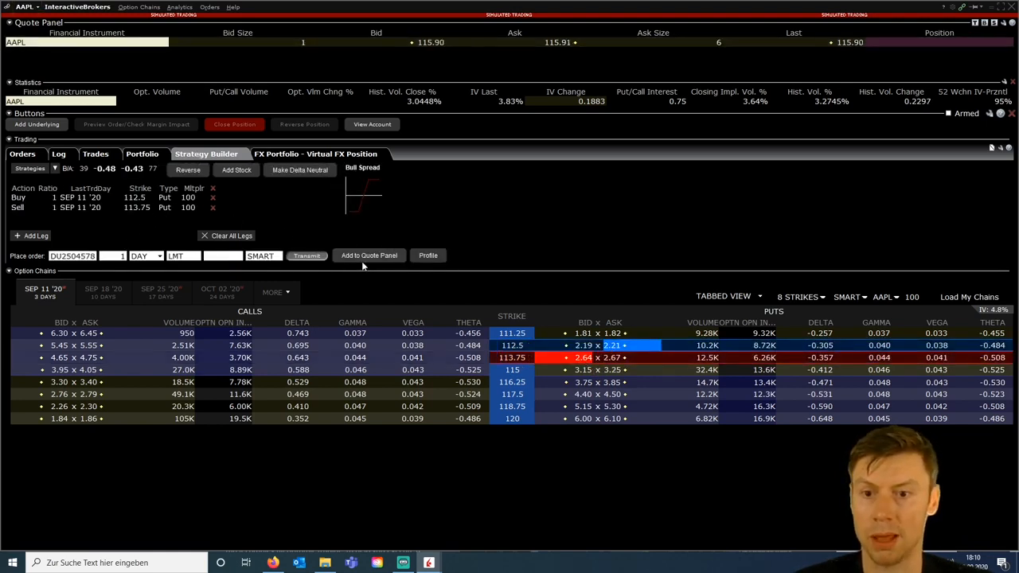
pyautogui.click(428, 255)
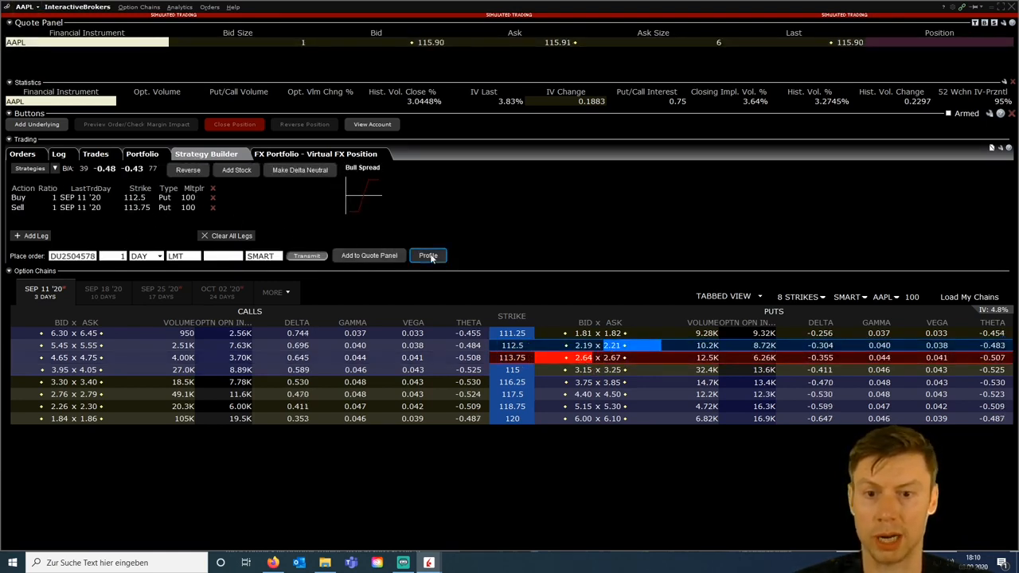
# Step: Review the spread profile (max return 40, max loss 85, breakeven 113.37), then close OptionTrader
pyautogui.click(428, 256)
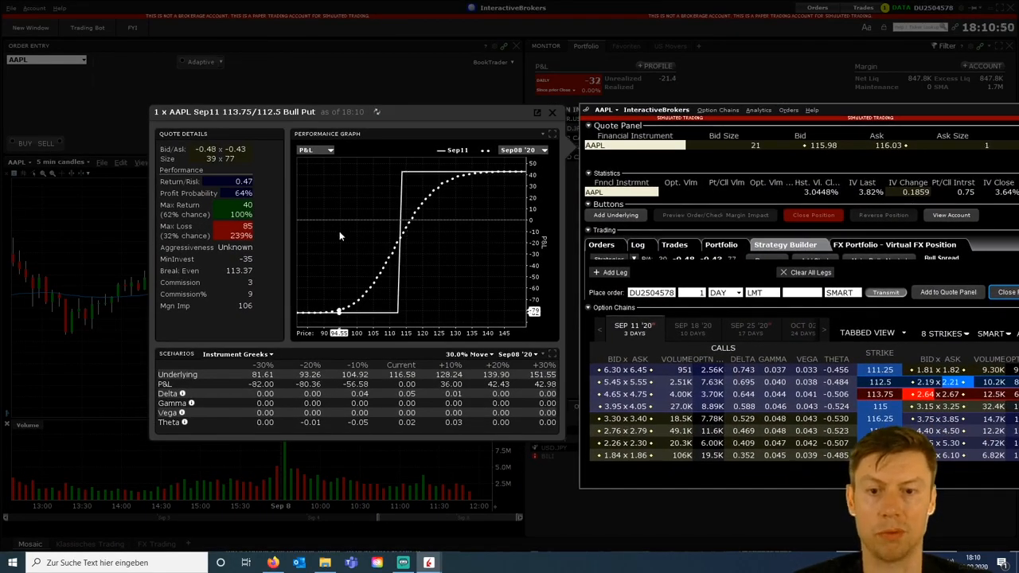
pyautogui.moveTo(454, 197)
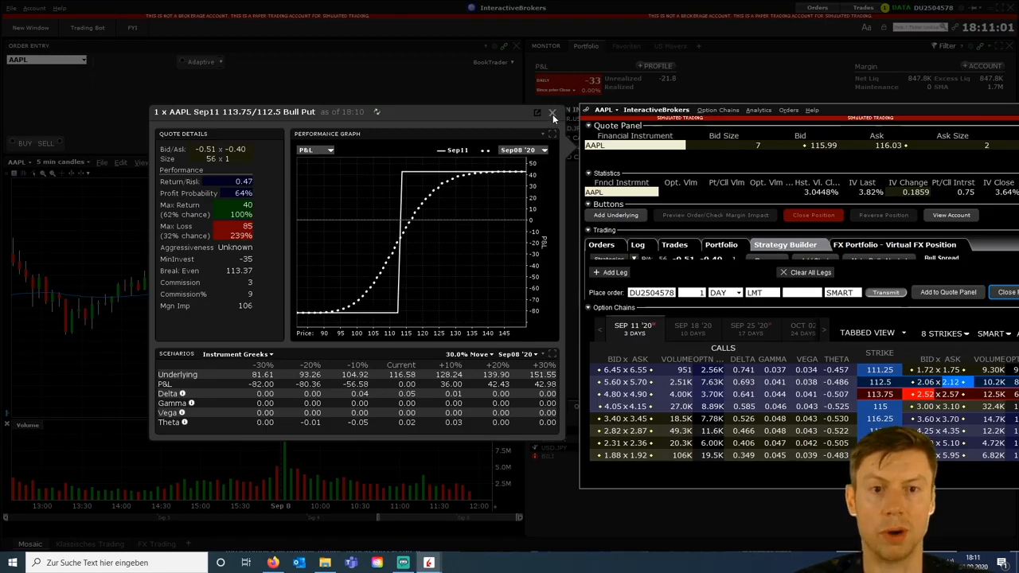
pyautogui.click(552, 112)
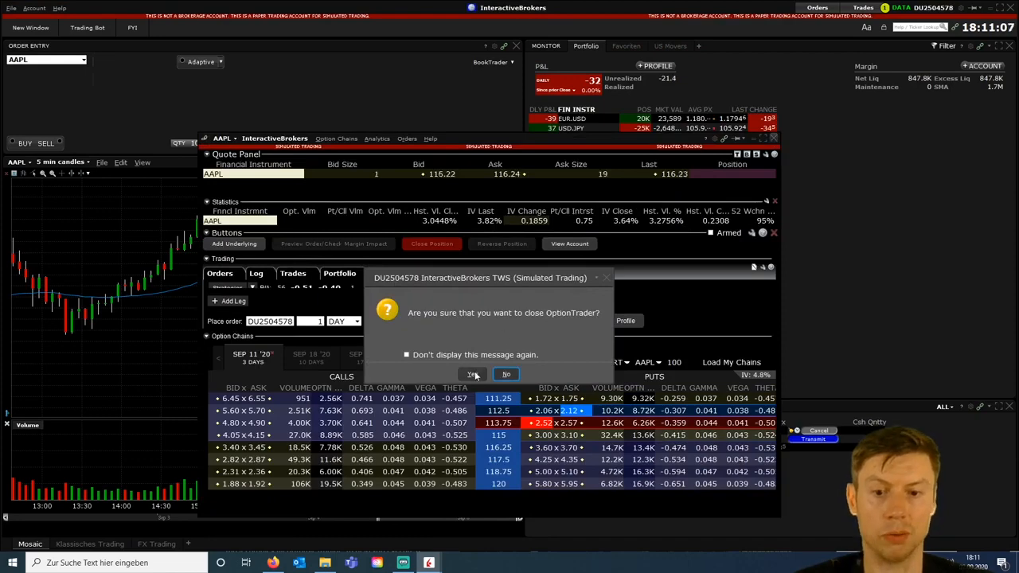
pyautogui.click(472, 374)
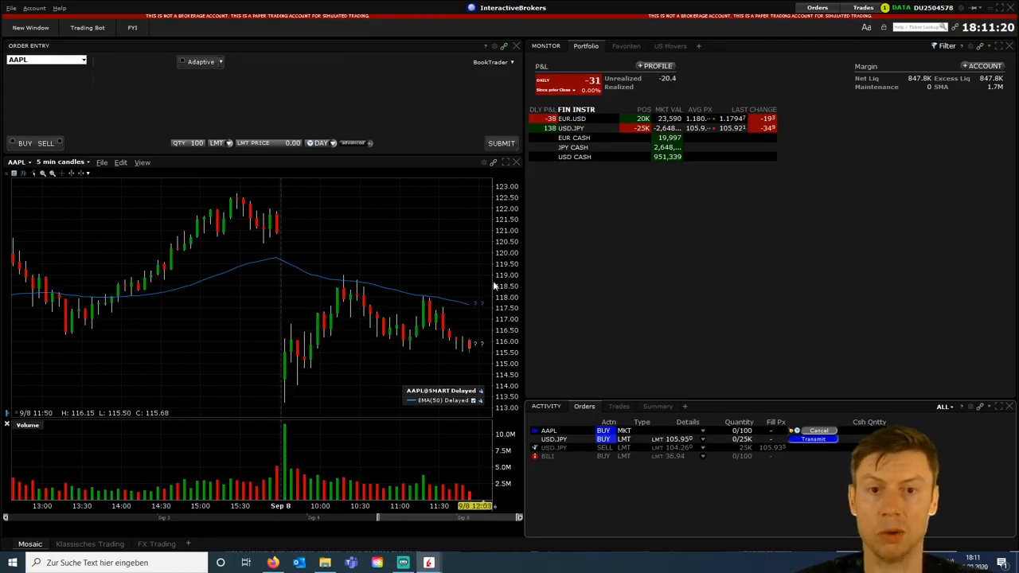
# Step: Transmit and confirm the pending 25K USD.JPY buy limit order at 105.915
pyautogui.click(569, 129)
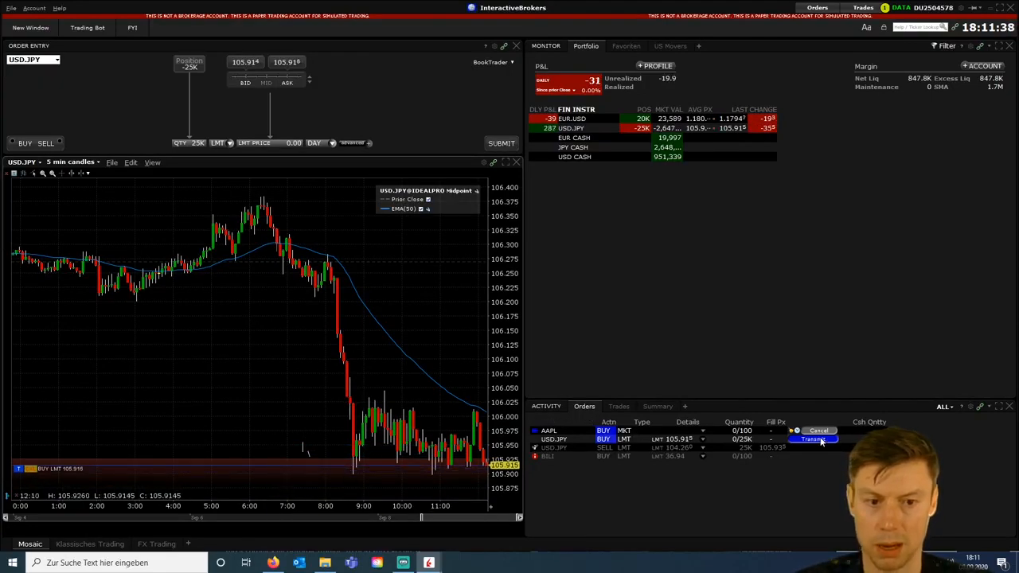
pyautogui.click(812, 439)
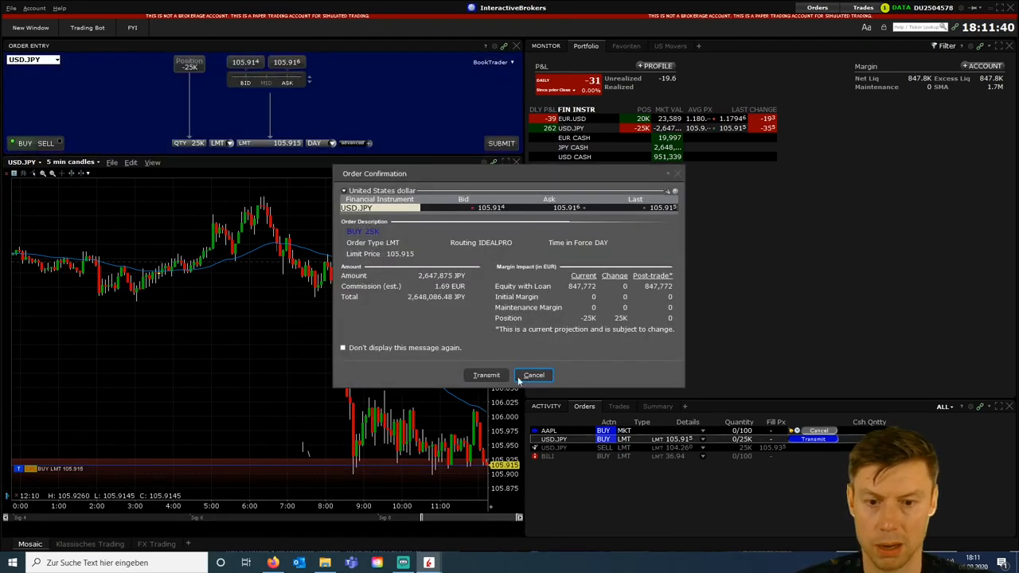
pyautogui.click(487, 375)
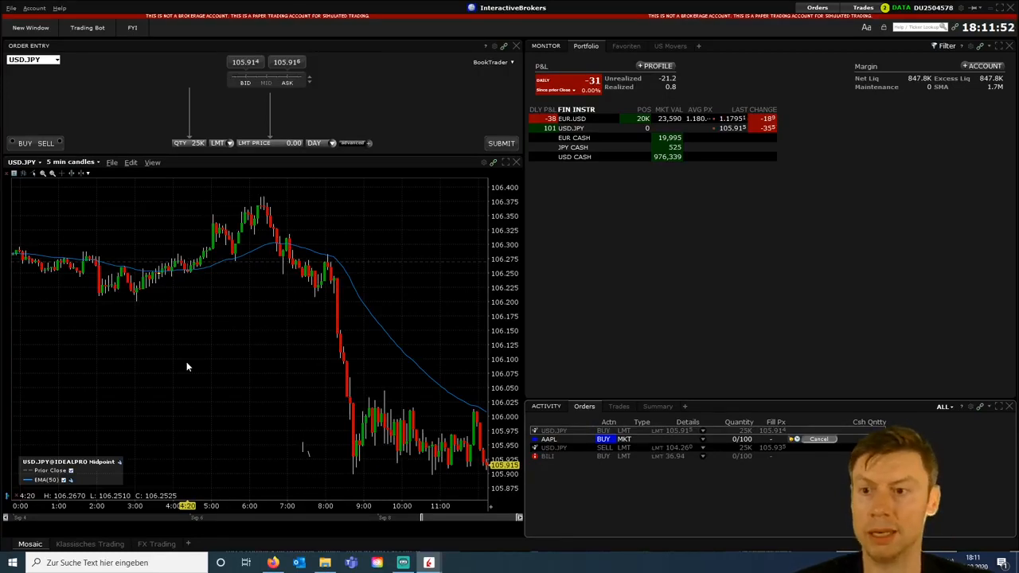
pyautogui.moveTo(357, 291)
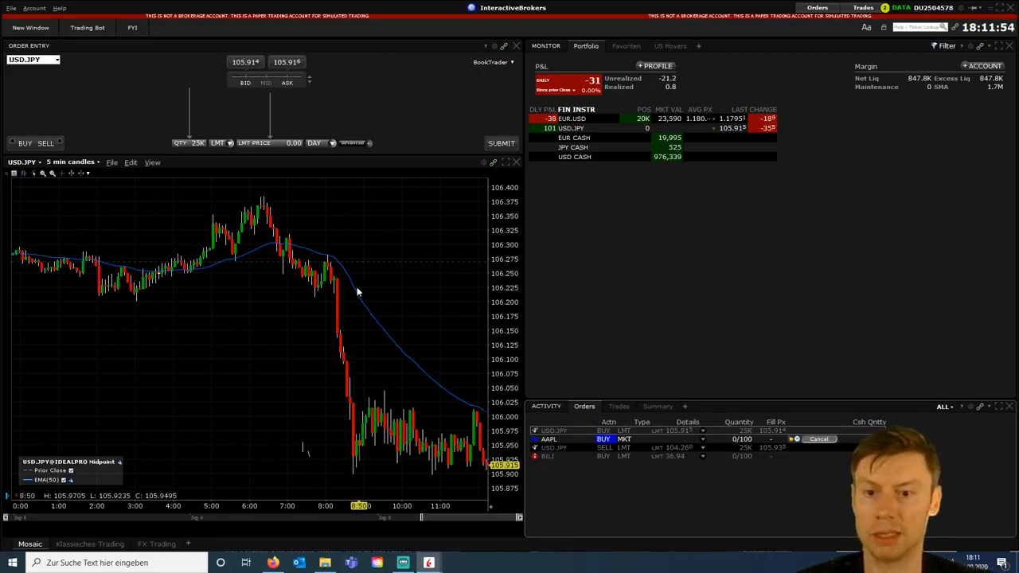
# Step: Open the New Window tool list showing Mosaic, Advanced, Bond and Complex Orders scanners
pyautogui.click(30, 27)
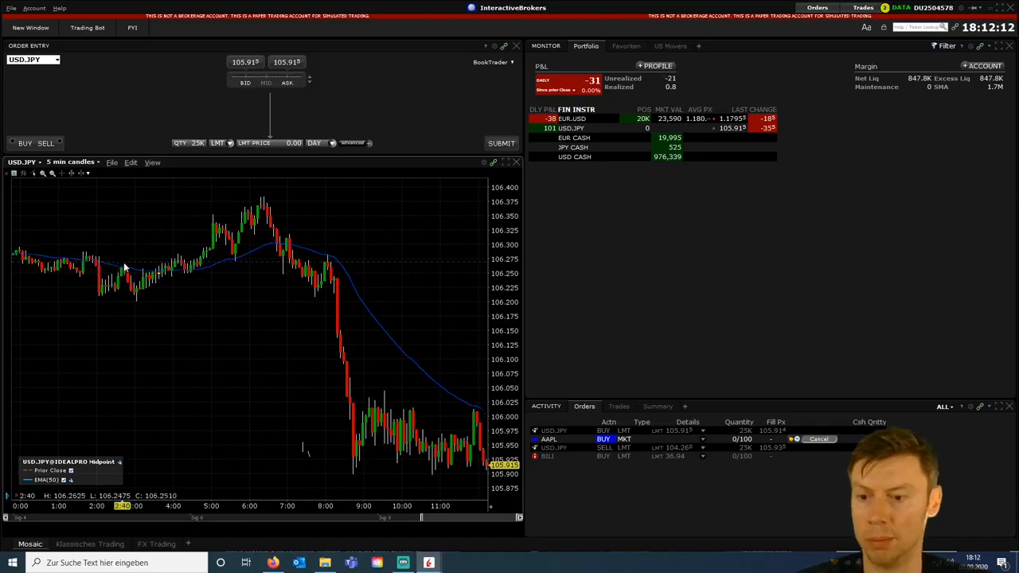
pyautogui.moveTo(446, 299)
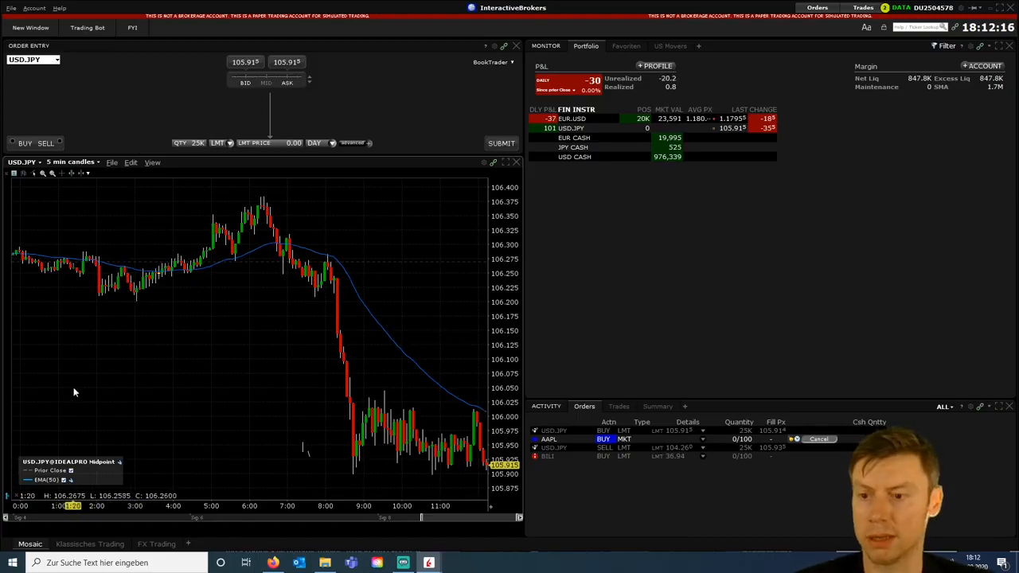
pyautogui.moveTo(88, 401)
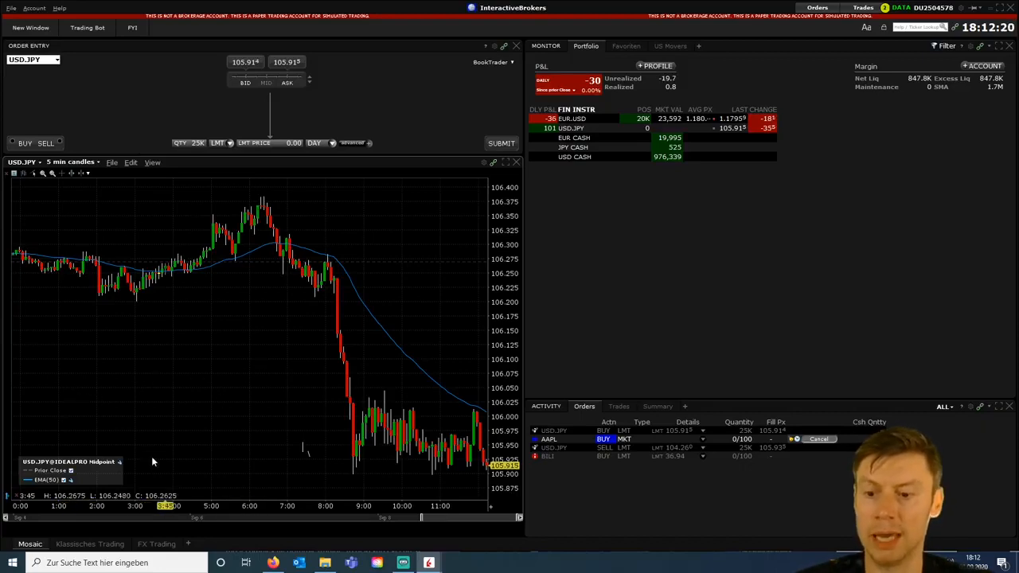
pyautogui.click(30, 28)
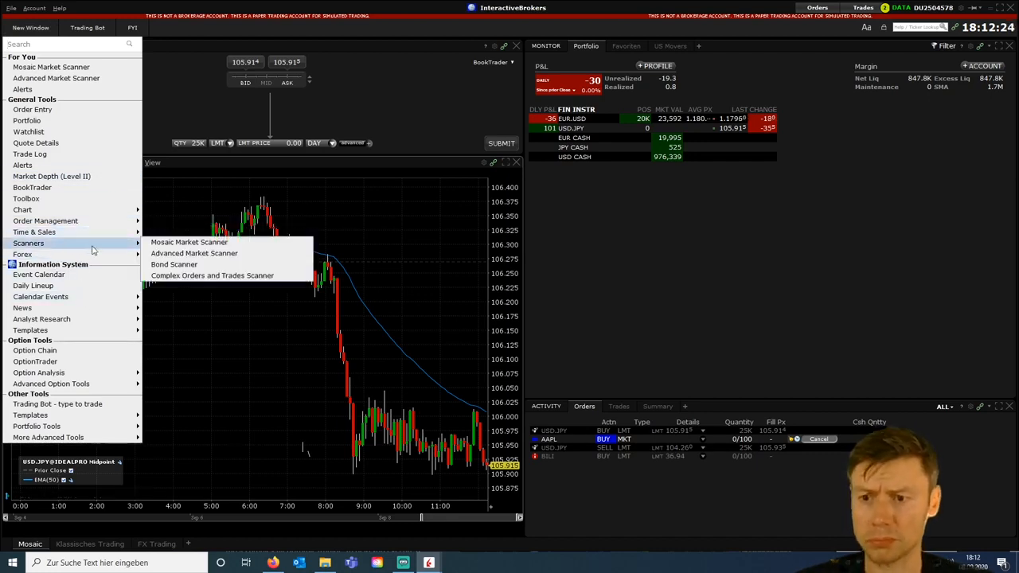
pyautogui.moveTo(194, 253)
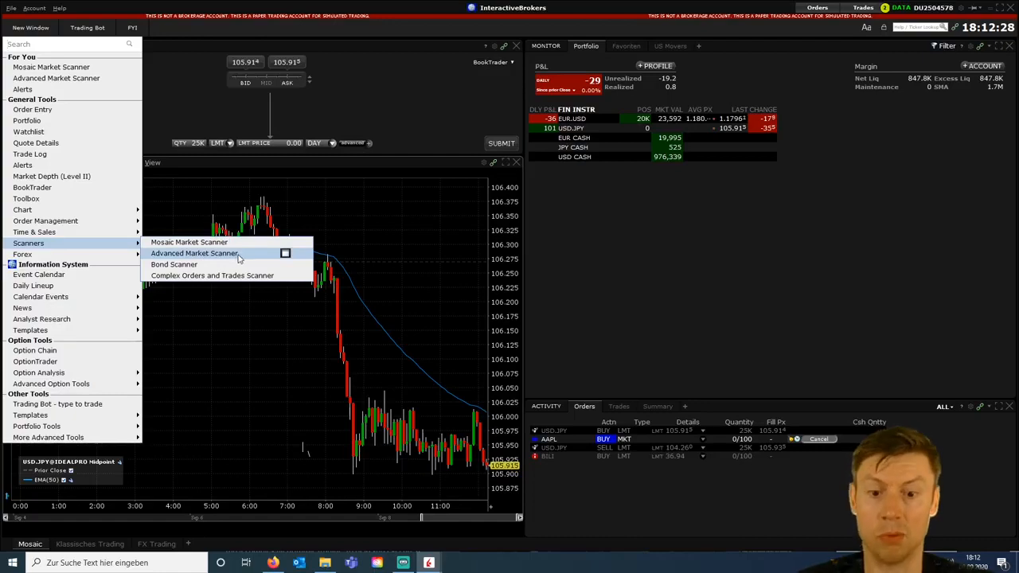
pyautogui.moveTo(252, 262)
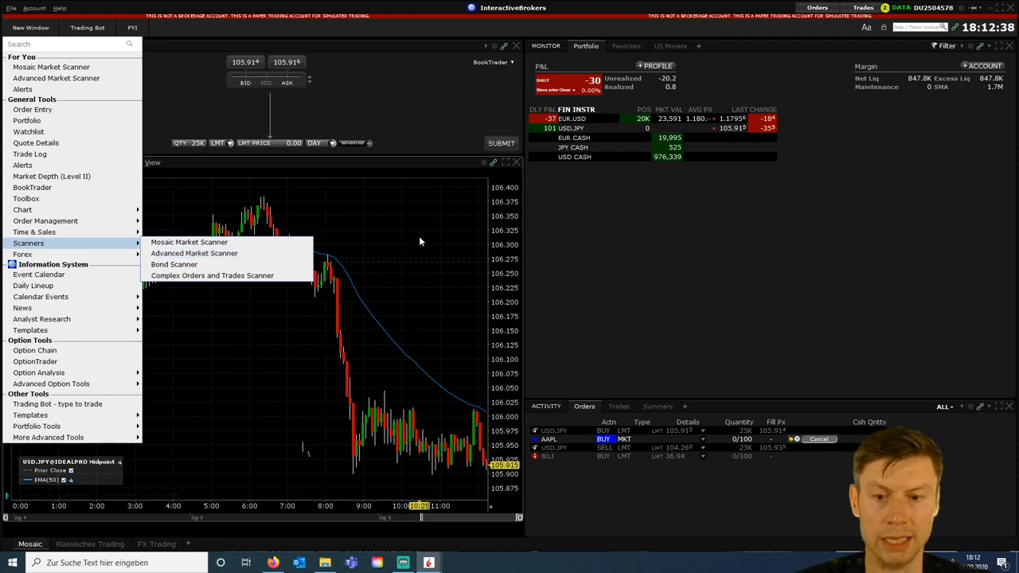
pyautogui.moveTo(414, 236)
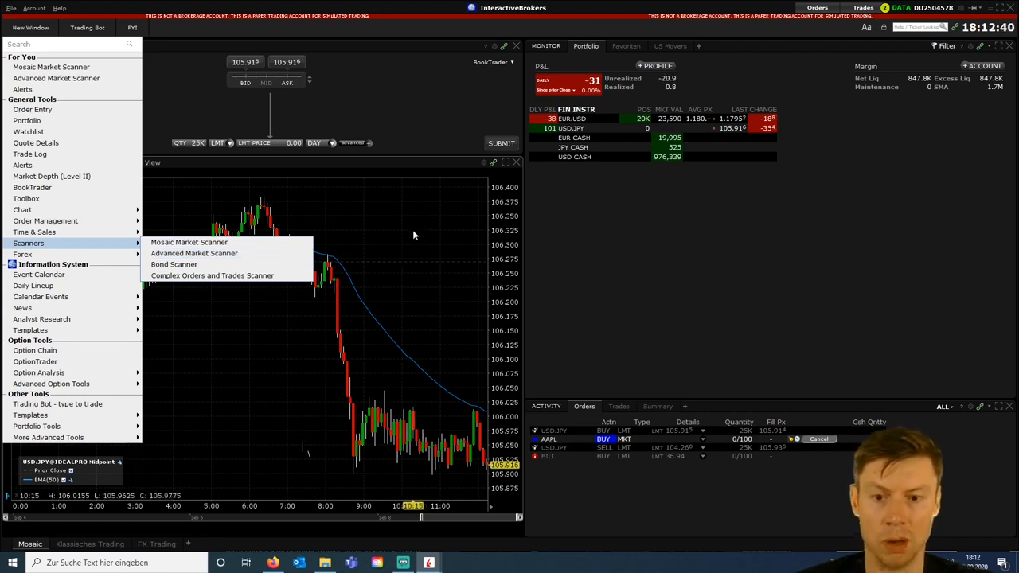
pyautogui.moveTo(412, 237)
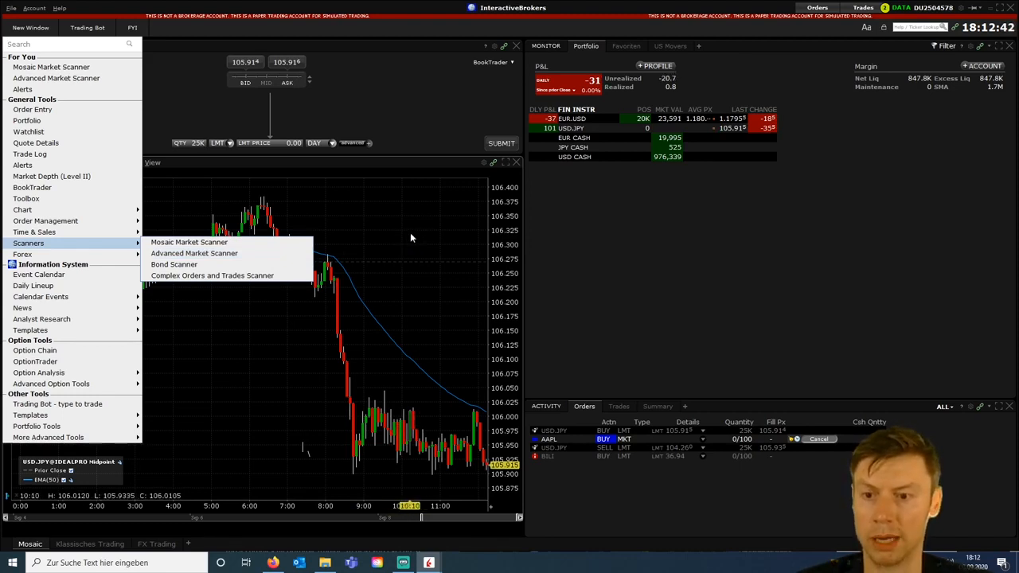
pyautogui.moveTo(431, 269)
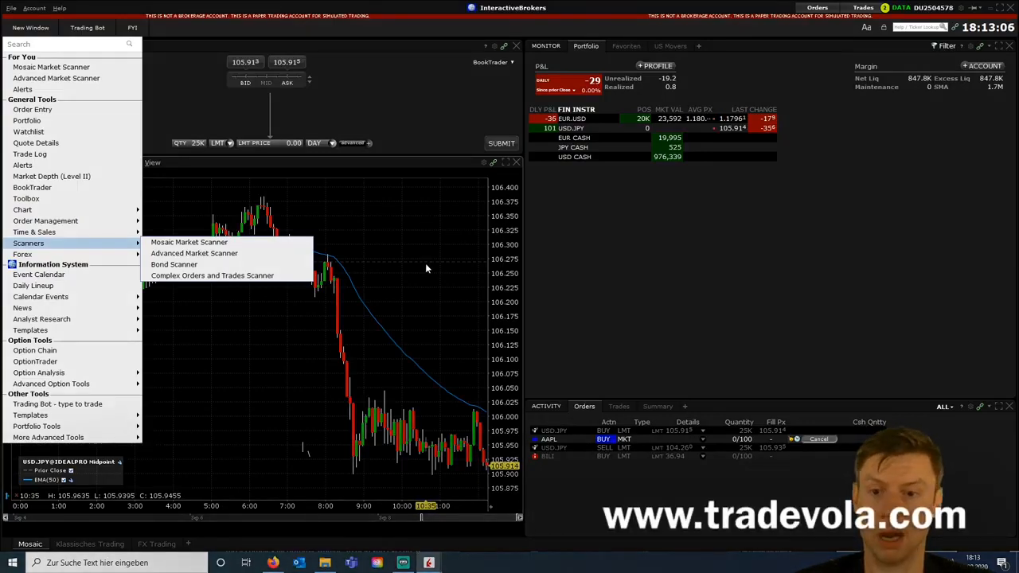
pyautogui.moveTo(427, 196)
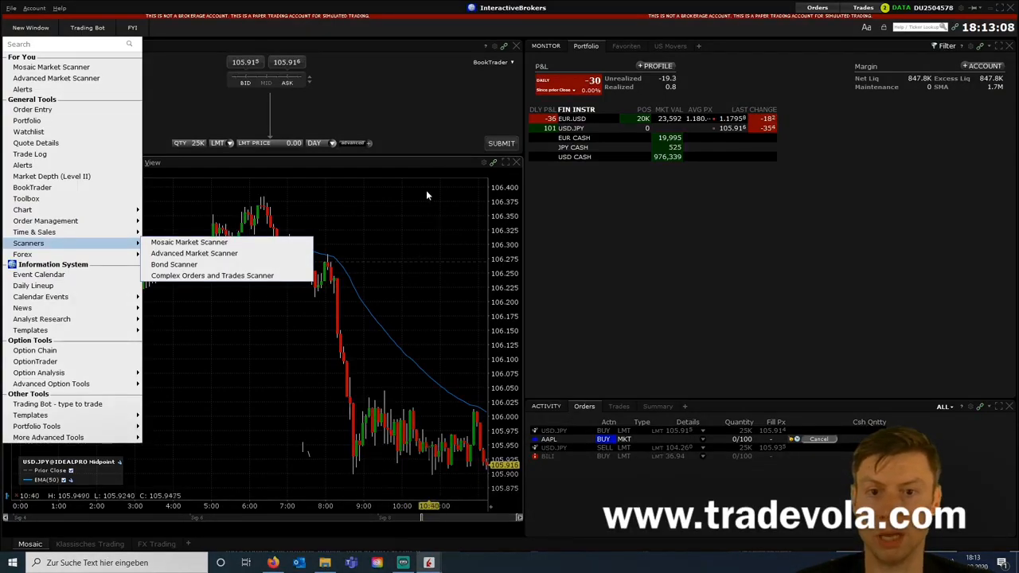